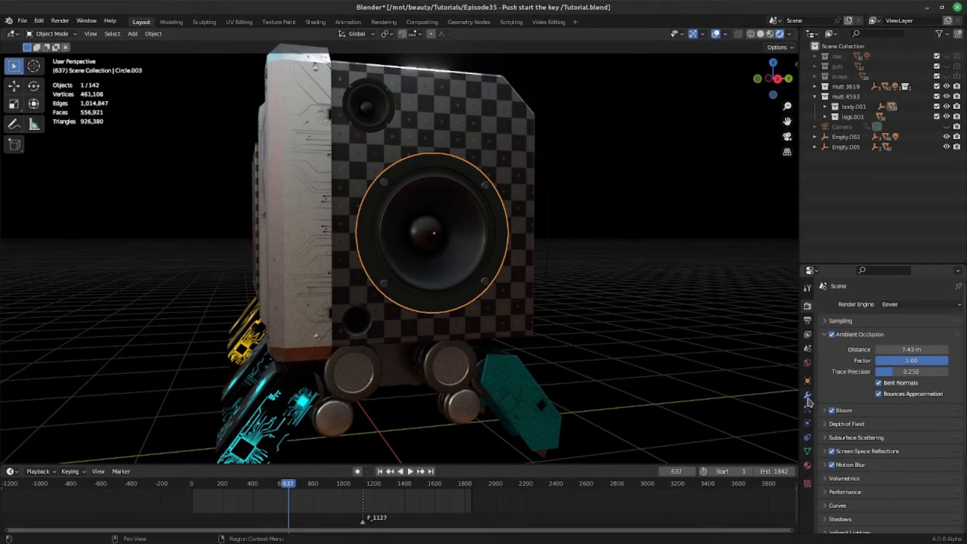
Add a Displace modifier to the speaker cone after Bevel and Subdivision
{"action": "left_click", "coordinate": [808, 395]}
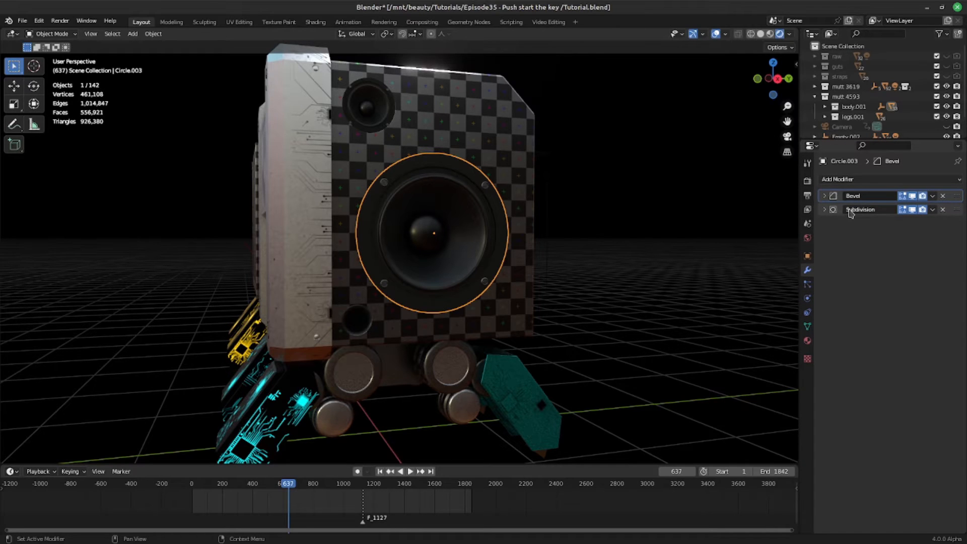
{"action": "left_click", "coordinate": [839, 180]}
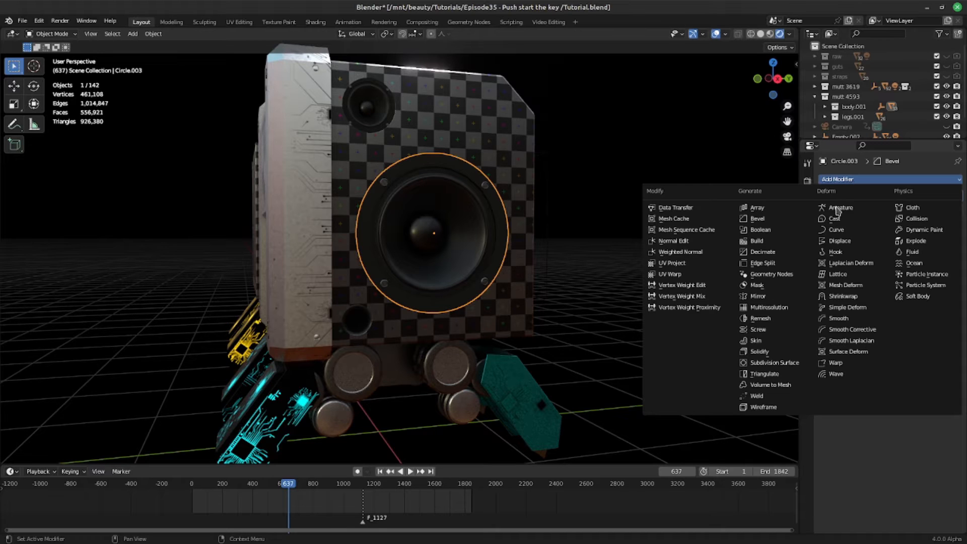
{"action": "left_click", "coordinate": [838, 241]}
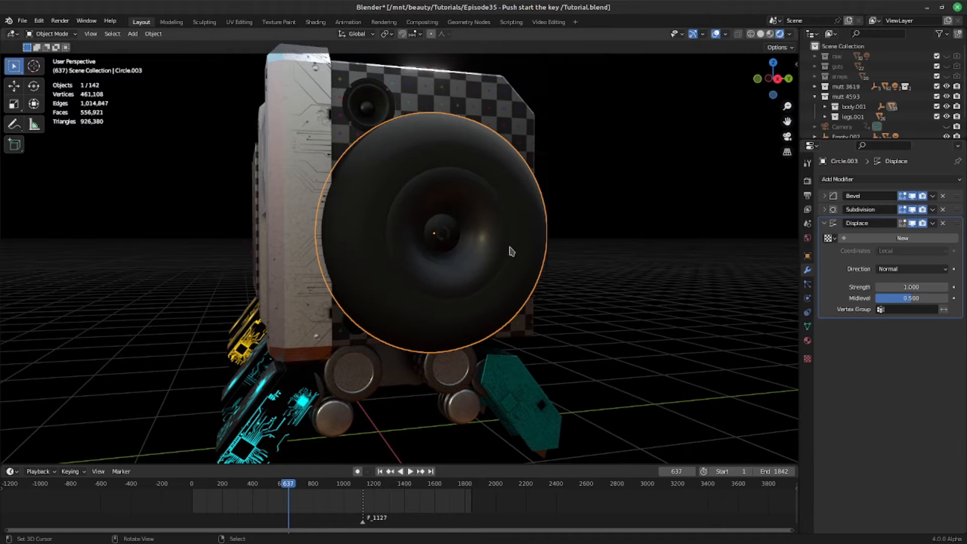
{"action": "mouse_move", "coordinate": [469, 208]}
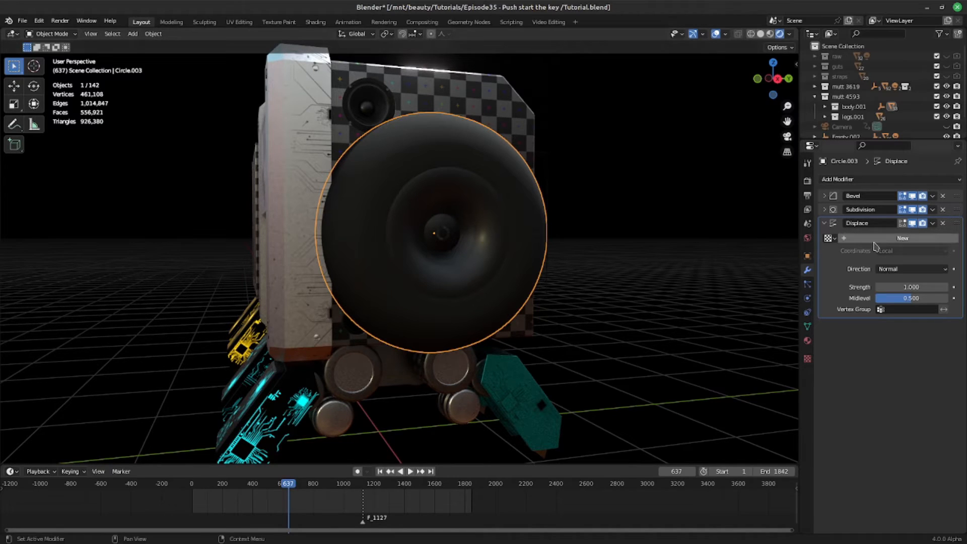
Create a Clouds texture 'speaker displacement' for the Displace modifier with noise size 2.00
{"action": "left_click", "coordinate": [902, 238]}
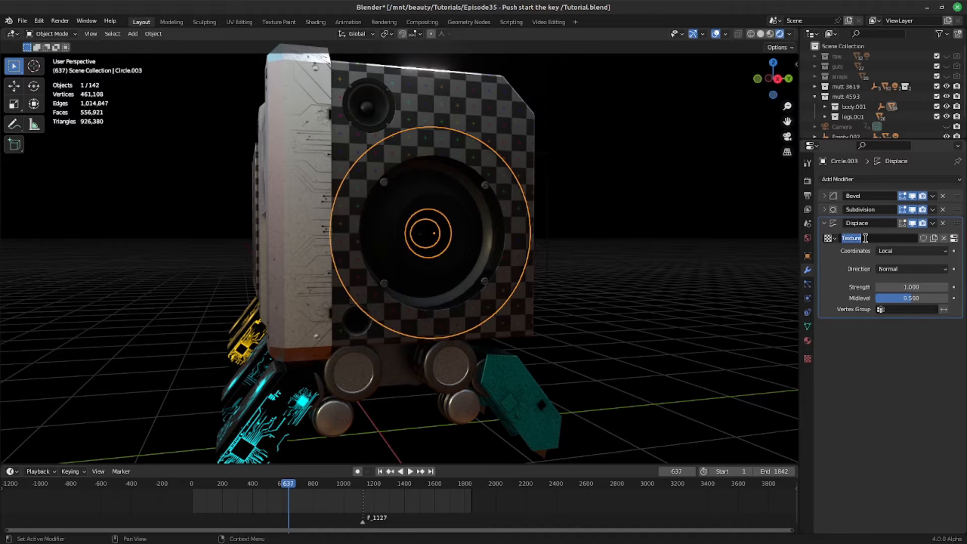
{"action": "type", "text": "speaker displacement"}
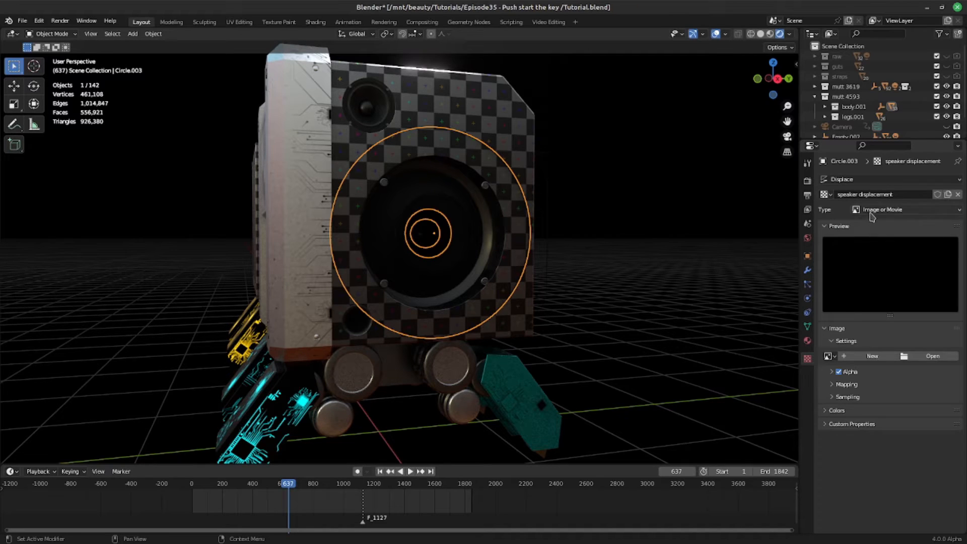
{"action": "left_click", "coordinate": [906, 210]}
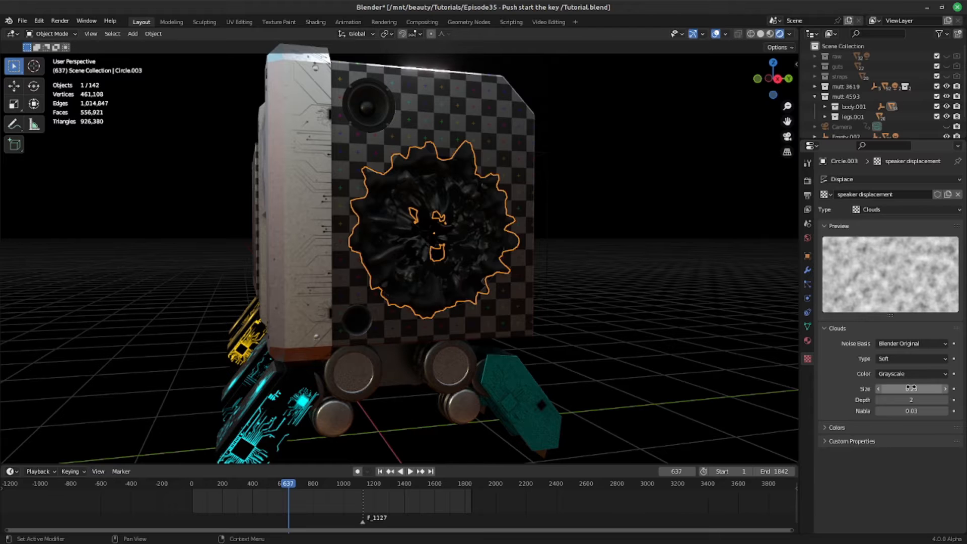
{"action": "left_click_drag", "start_coordinate": [912, 389], "coordinate": [925, 389]}
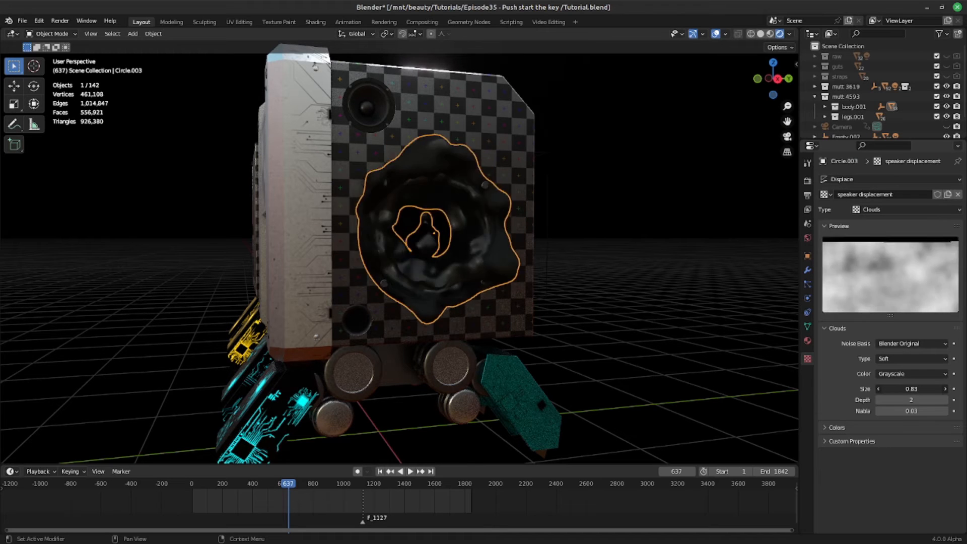
{"action": "left_click_drag", "start_coordinate": [913, 389], "coordinate": [907, 389]}
{"action": "type", "text": "2"}
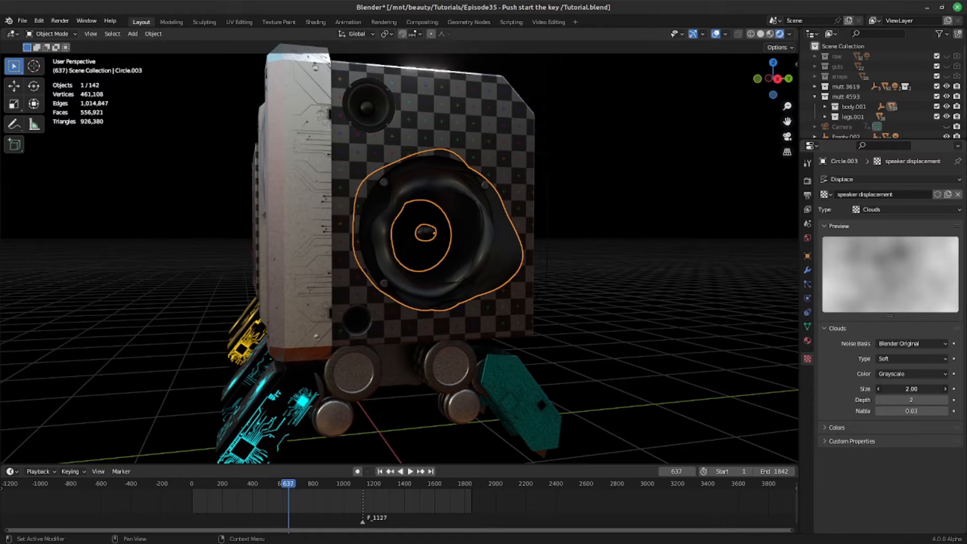
Lower the Displace strength to -0.650 so the cone dips inward
{"action": "left_click", "coordinate": [808, 270]}
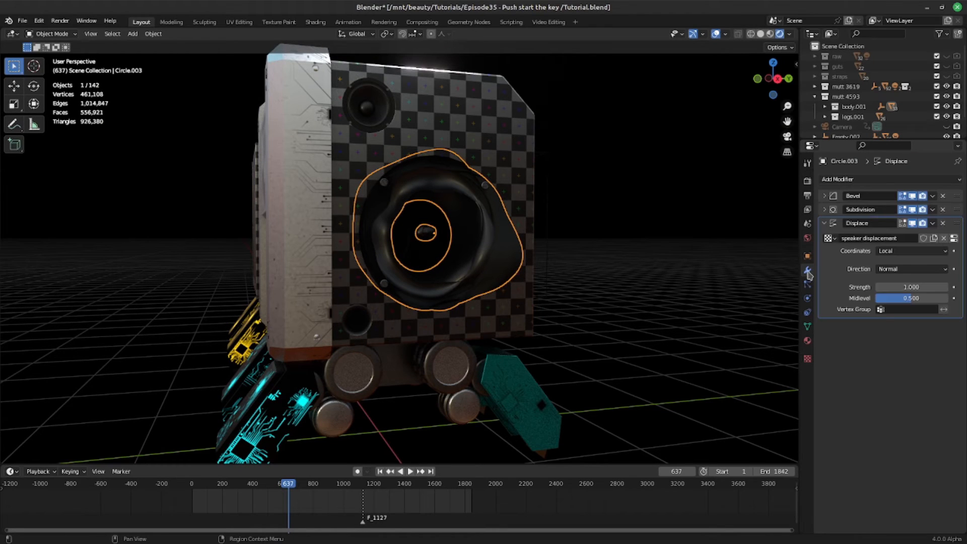
{"action": "left_click_drag", "start_coordinate": [911, 287], "coordinate": [898, 288]}
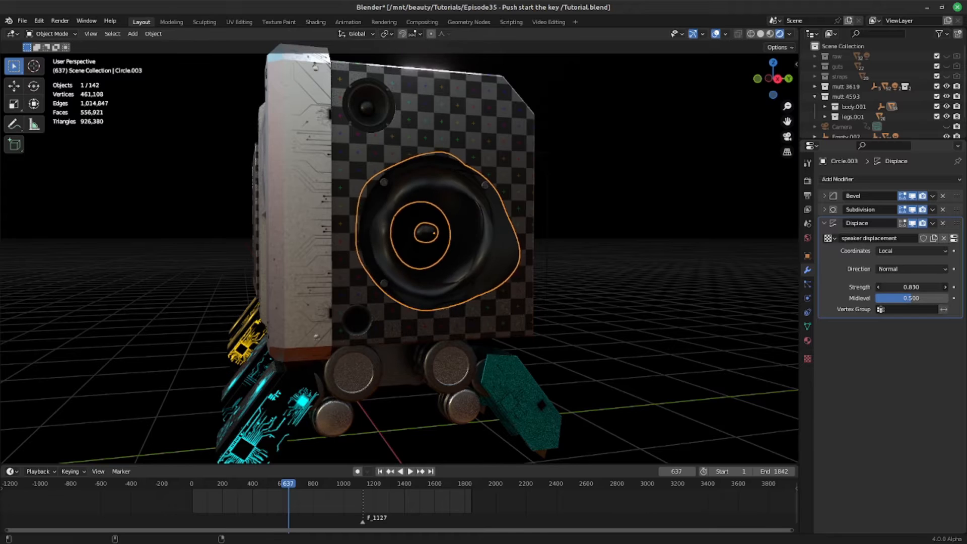
{"action": "left_click_drag", "start_coordinate": [912, 287], "coordinate": [900, 288]}
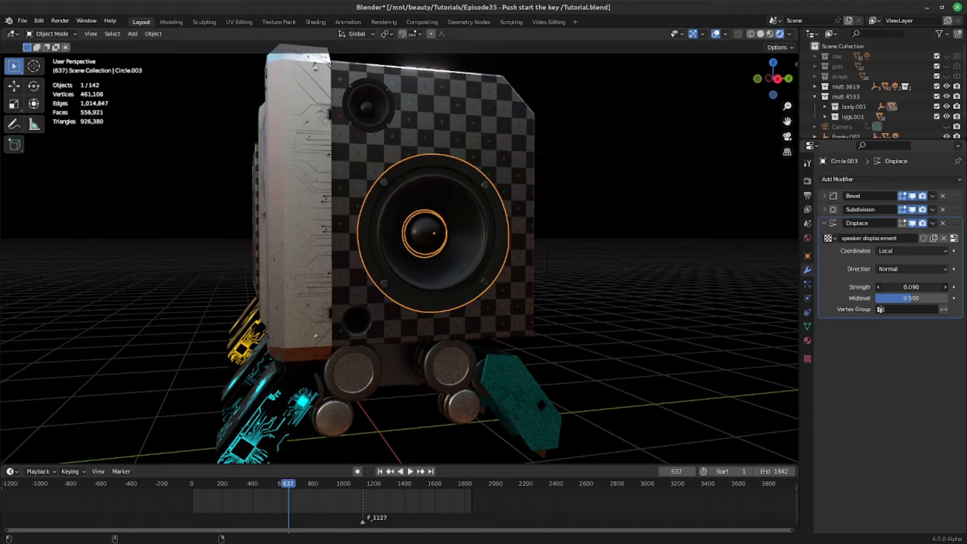
{"action": "left_click_drag", "start_coordinate": [911, 288], "coordinate": [889, 287]}
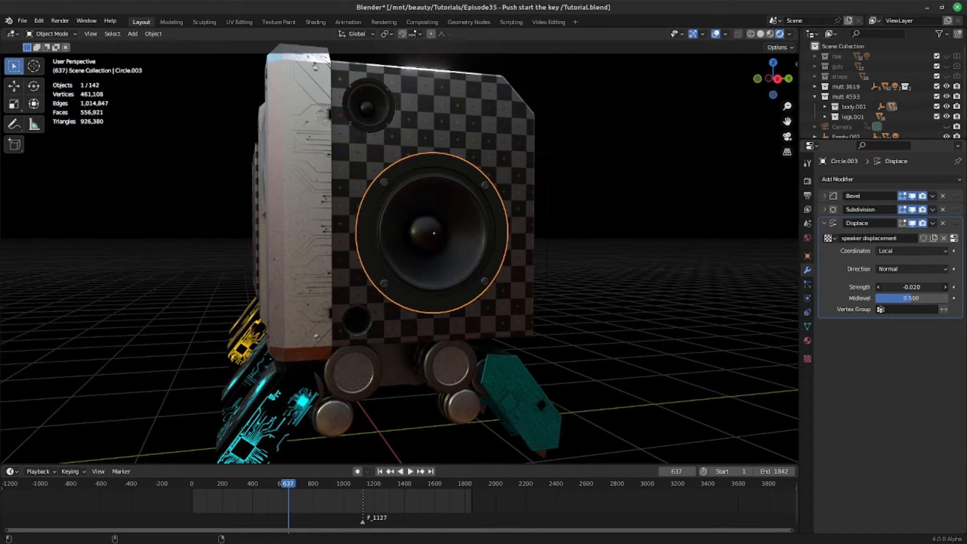
{"action": "left_click_drag", "start_coordinate": [912, 287], "coordinate": [889, 288]}
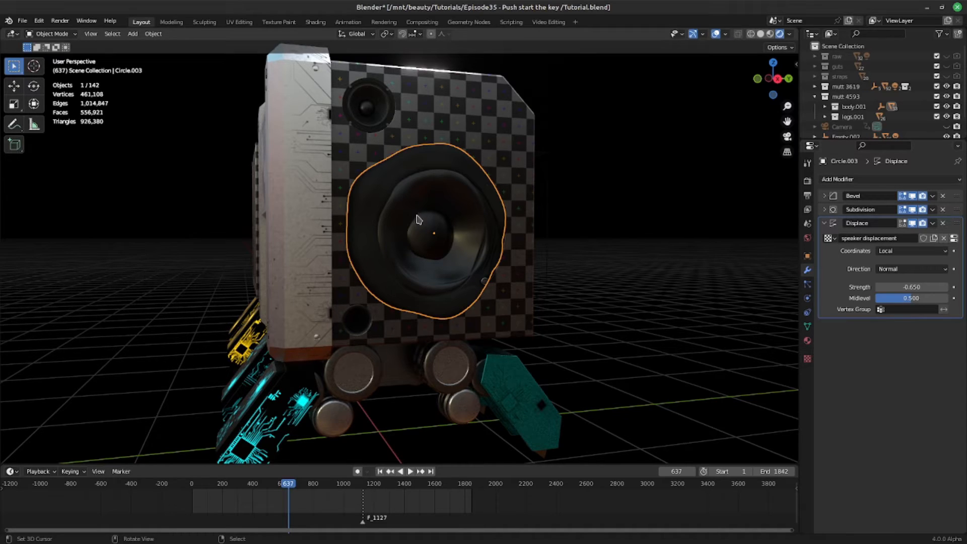
In Weight Paint mode, paint full weight onto the centre of the cone from side view
{"action": "left_click", "coordinate": [51, 34]}
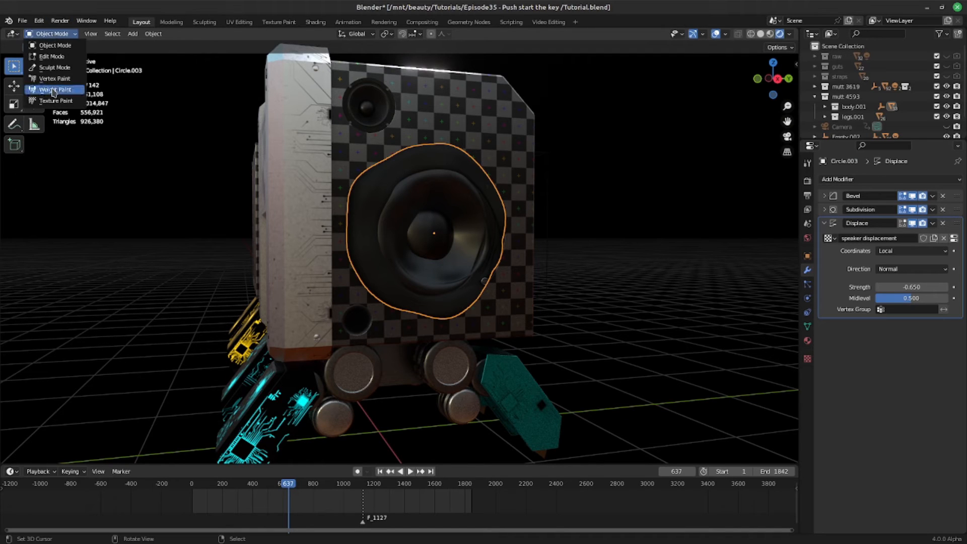
{"action": "left_click", "coordinate": [53, 89]}
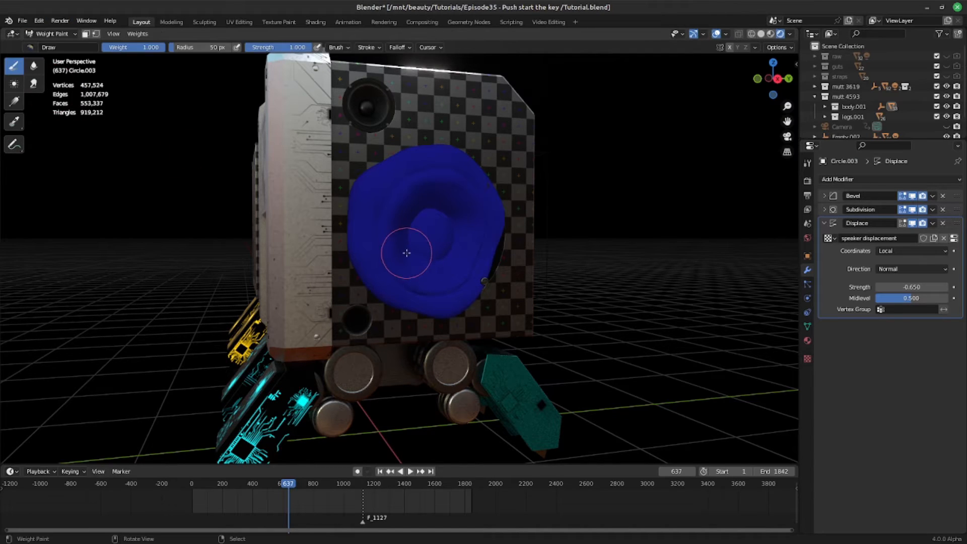
{"action": "key", "text": "KP_3"}
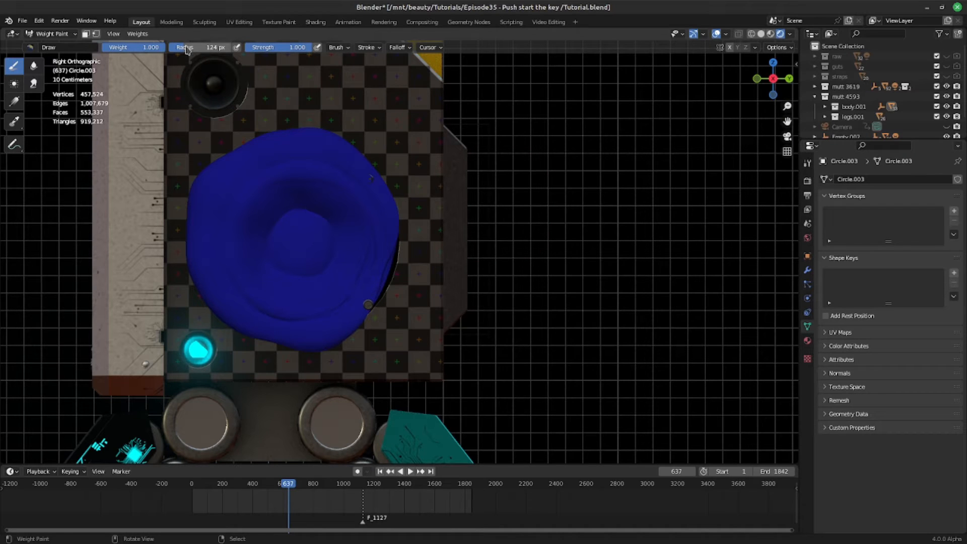
{"action": "mouse_move", "coordinate": [304, 262]}
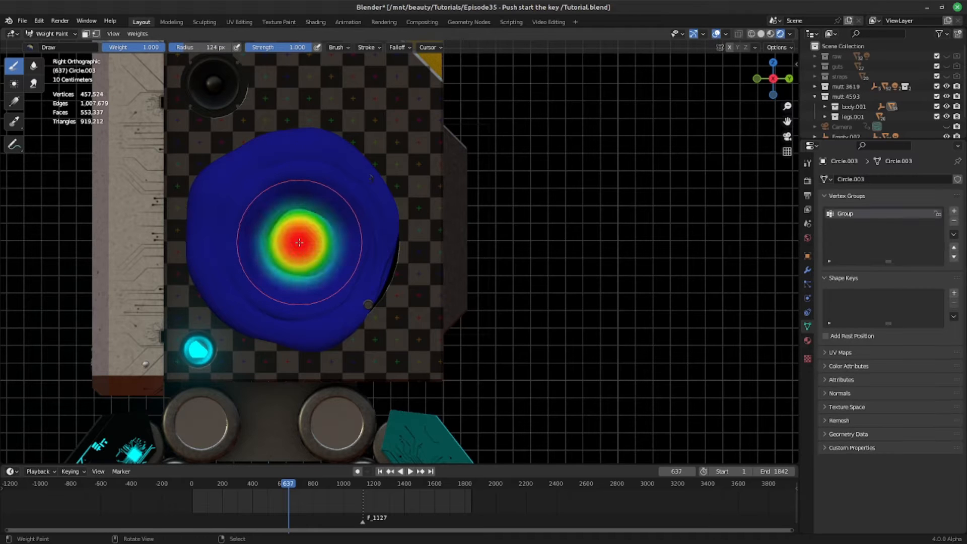
{"action": "left_click_drag", "start_coordinate": [299, 242], "coordinate": [287, 236]}
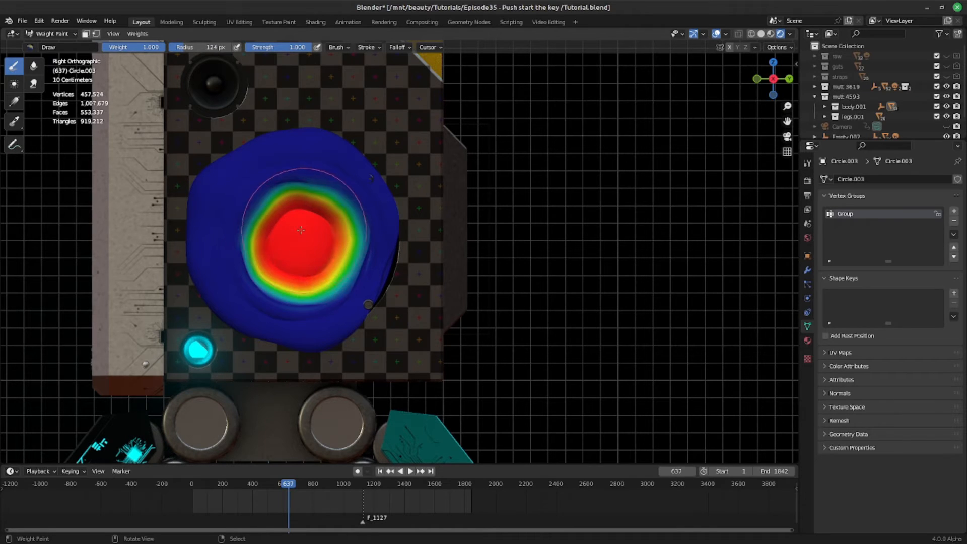
Rename the vertex group Group to 'speaker displacement'
{"action": "left_click", "coordinate": [50, 34]}
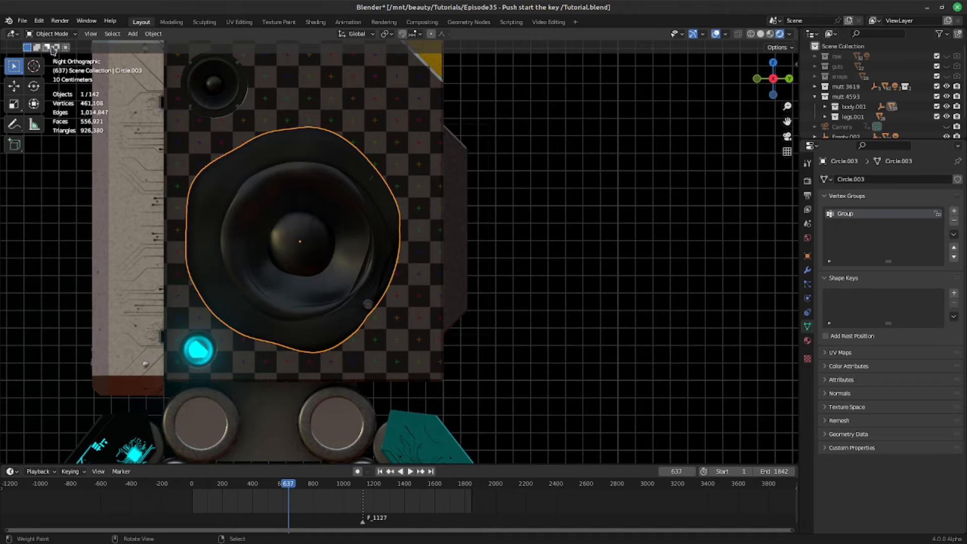
{"action": "left_click", "coordinate": [808, 270]}
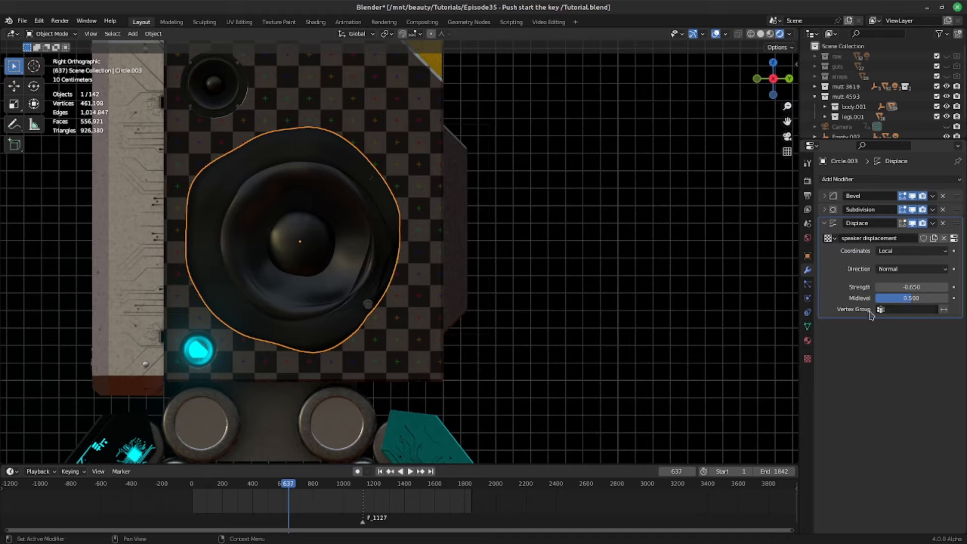
{"action": "left_click", "coordinate": [912, 309]}
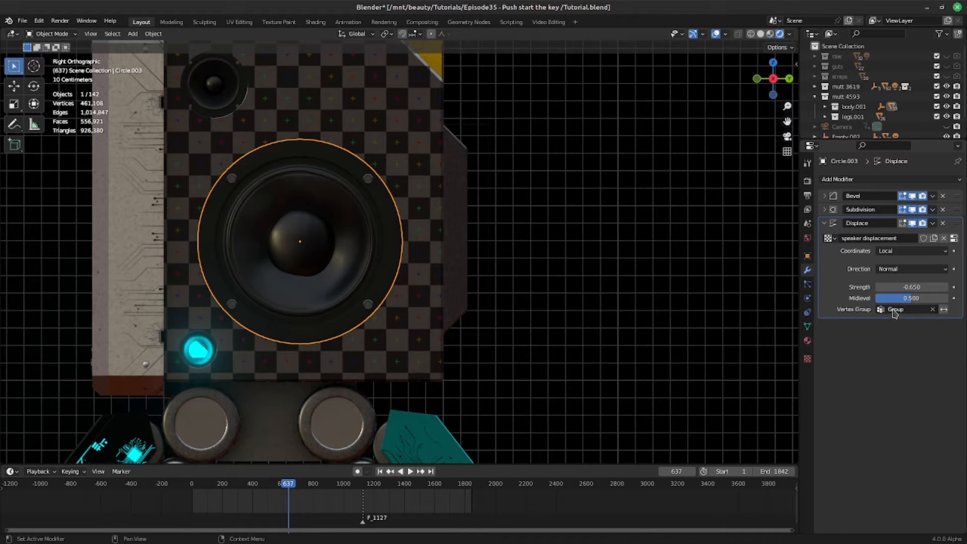
{"action": "left_click", "coordinate": [808, 327]}
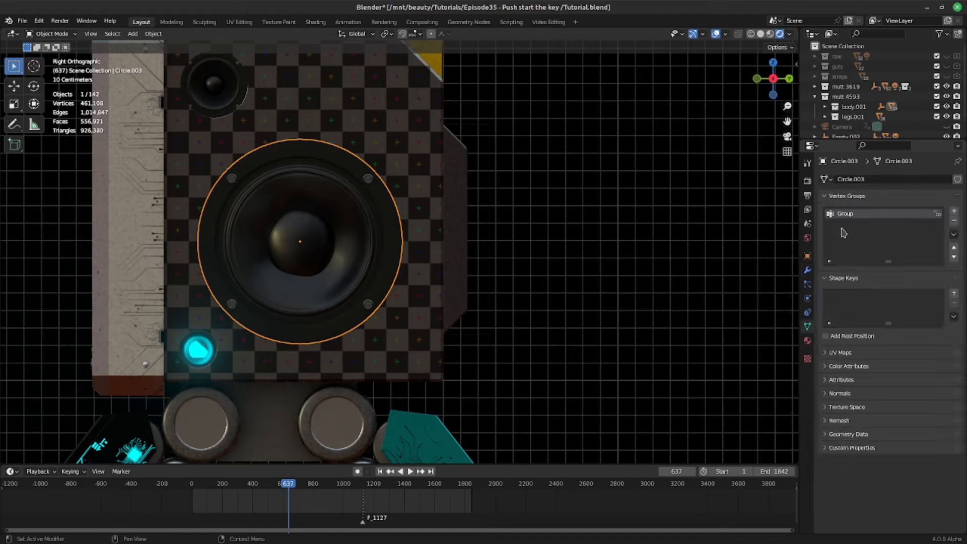
{"action": "double_click", "coordinate": [846, 214]}
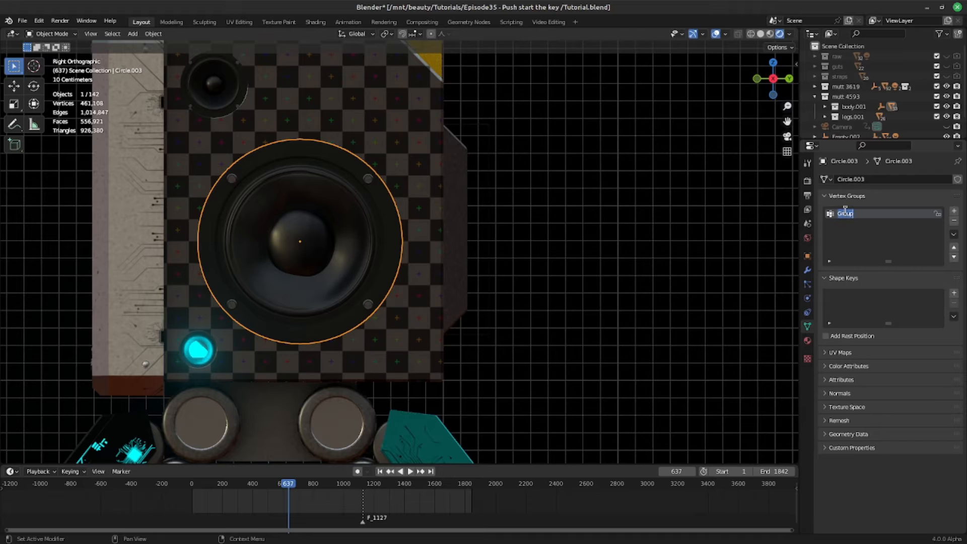
{"action": "type", "text": "spe"}
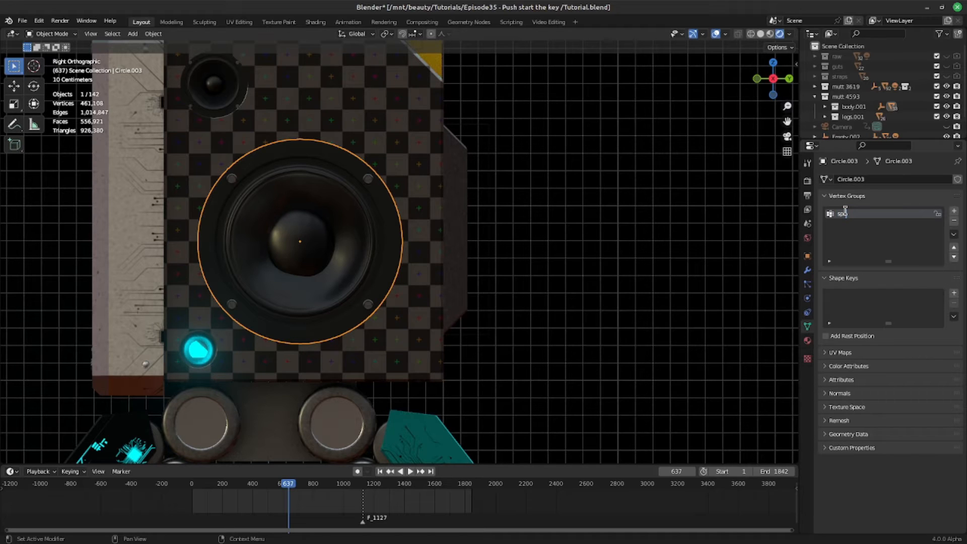
{"action": "type", "text": "speaker displacement"}
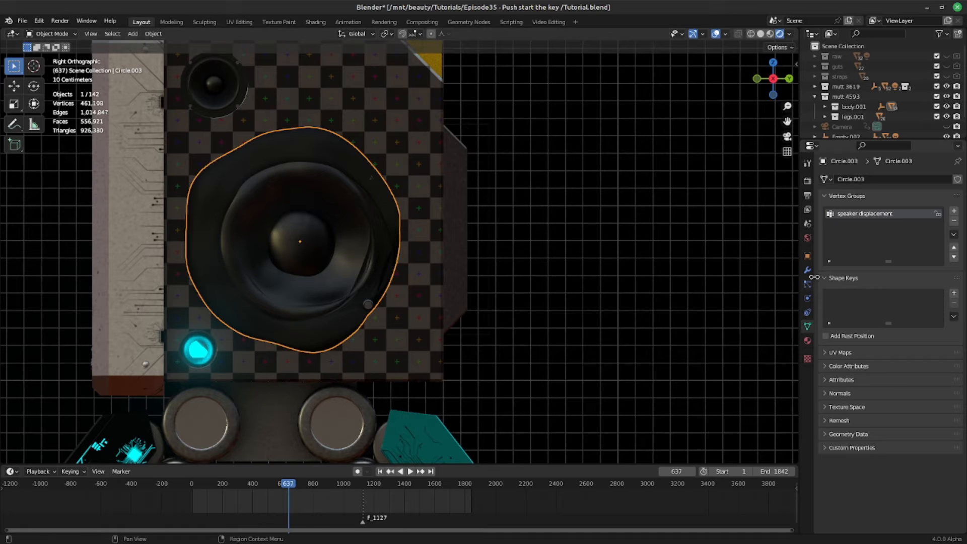
Restrict the Displace modifier to the speaker displacement vertex group
{"action": "left_click", "coordinate": [807, 270]}
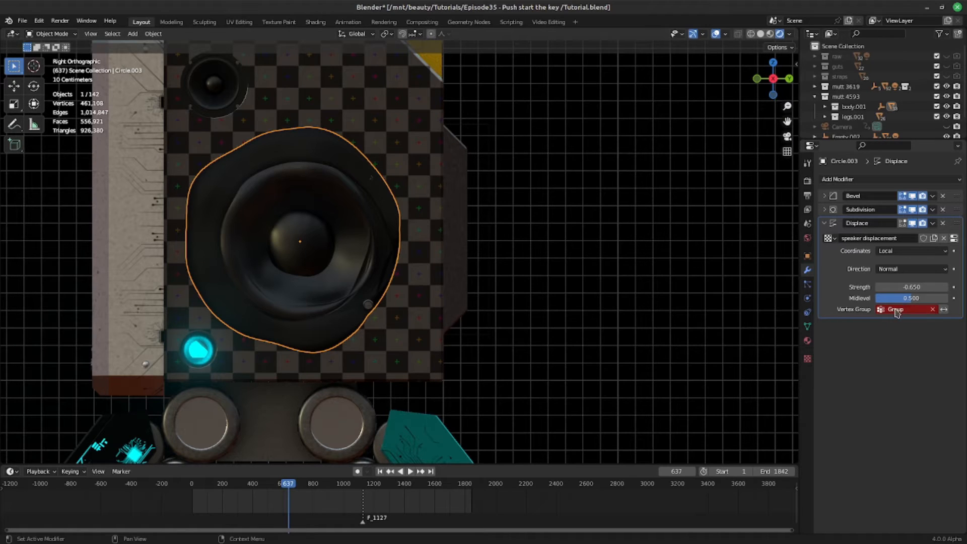
{"action": "left_click", "coordinate": [907, 309]}
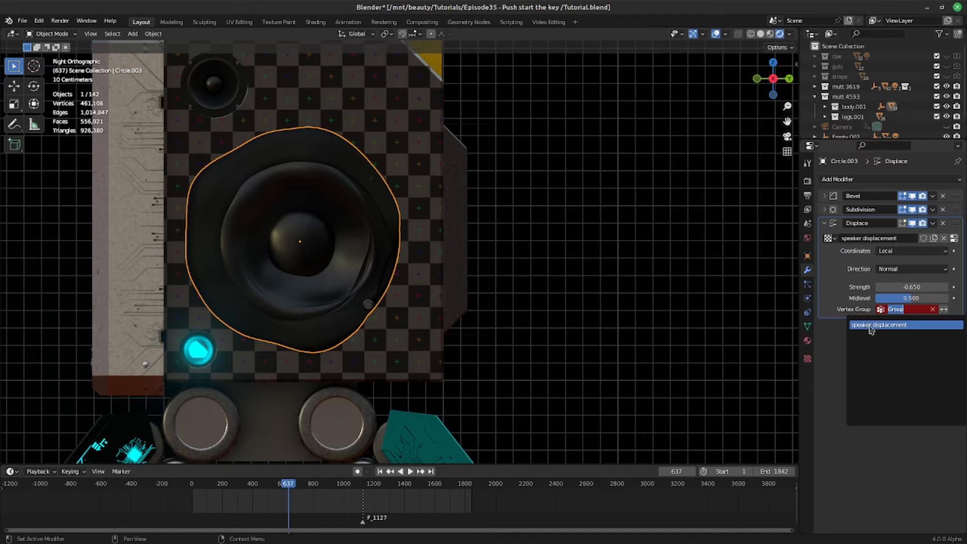
{"action": "left_click", "coordinate": [881, 324]}
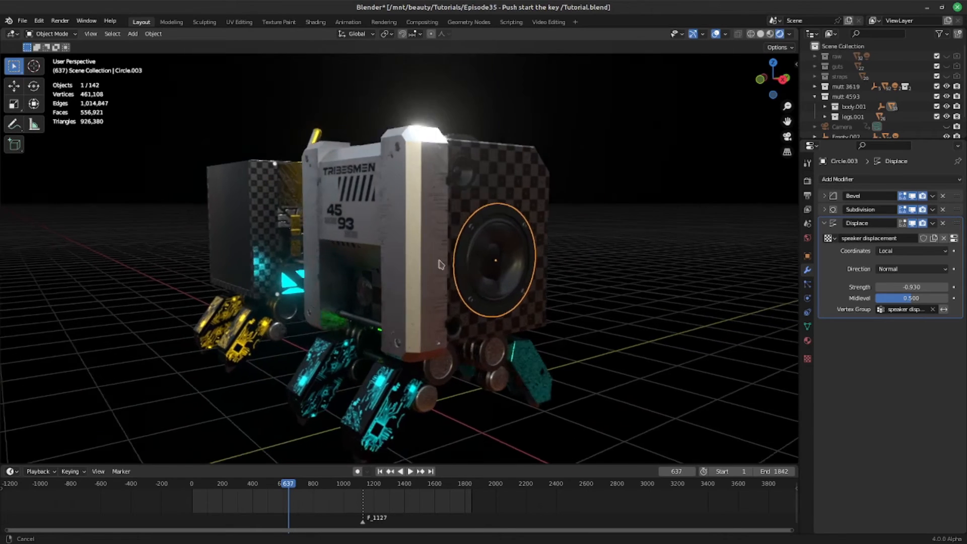
Orbit the view around the robot to inspect the dented speaker cone
{"action": "left_click_drag", "start_coordinate": [441, 264], "coordinate": [469, 259]}
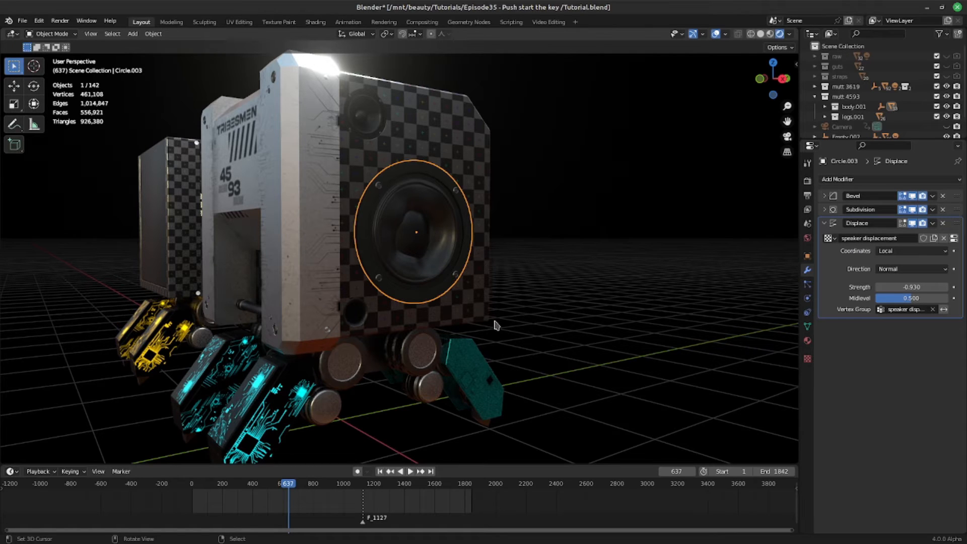
{"action": "mouse_move", "coordinate": [417, 274]}
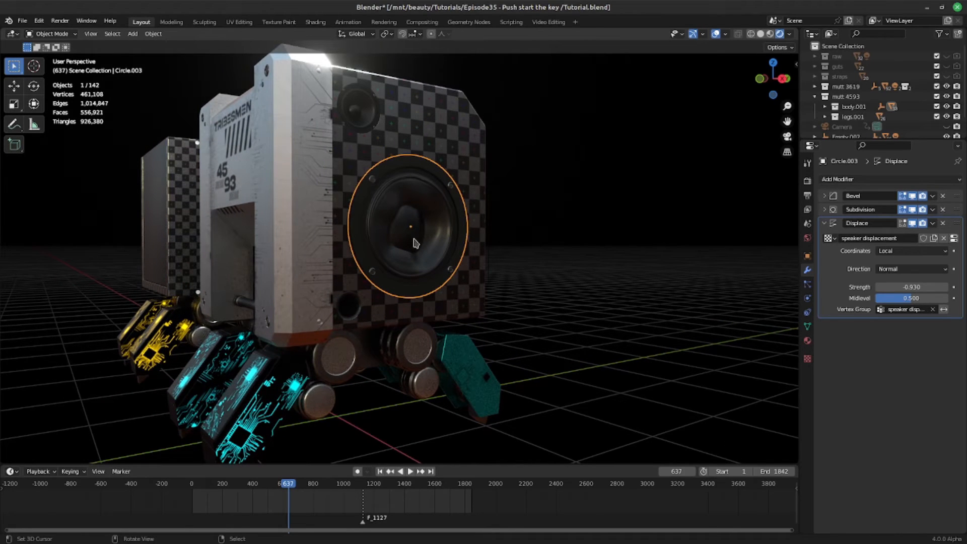
{"action": "left_click_drag", "start_coordinate": [413, 243], "coordinate": [428, 251]}
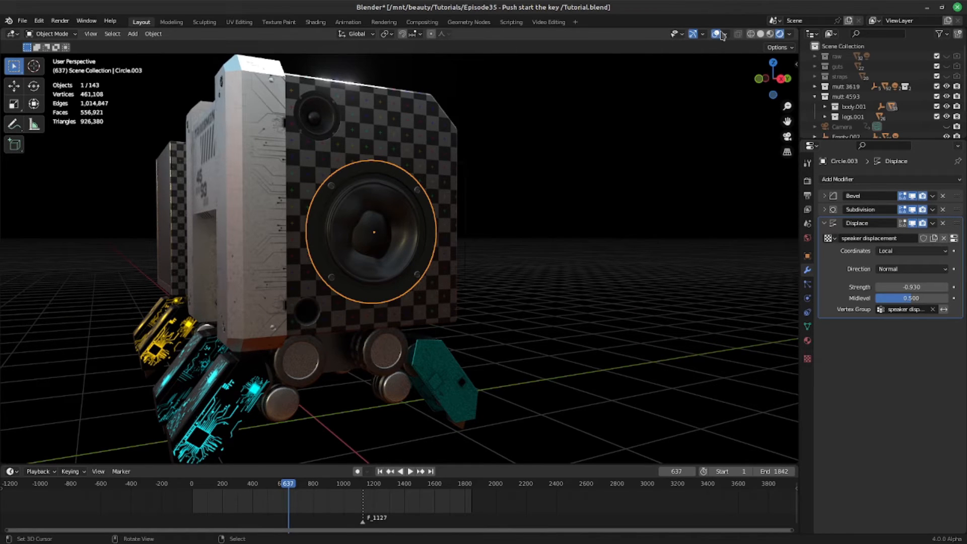
Show Extras in overlays and add an Arrows empty at the speaker centre
{"action": "left_click", "coordinate": [724, 34]}
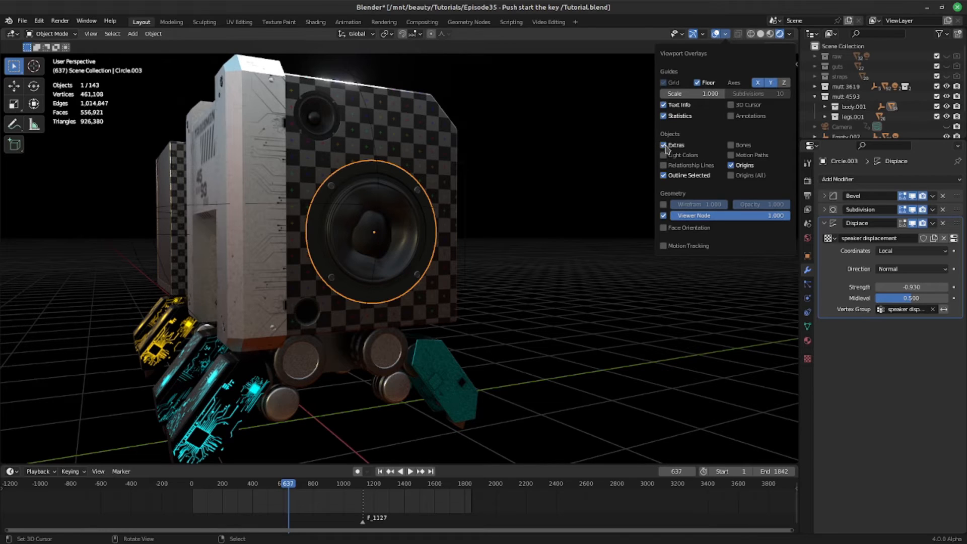
{"action": "left_click", "coordinate": [359, 288]}
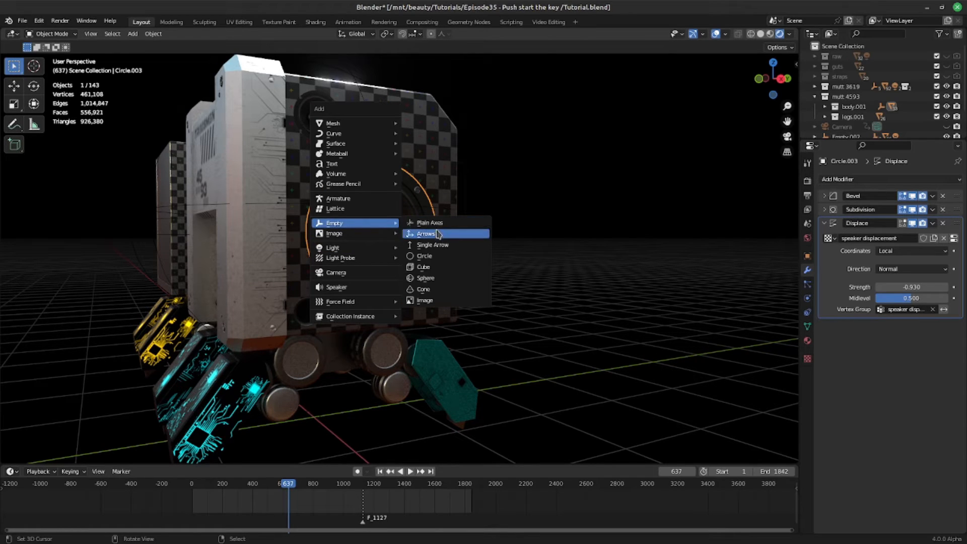
{"action": "left_click", "coordinate": [426, 233]}
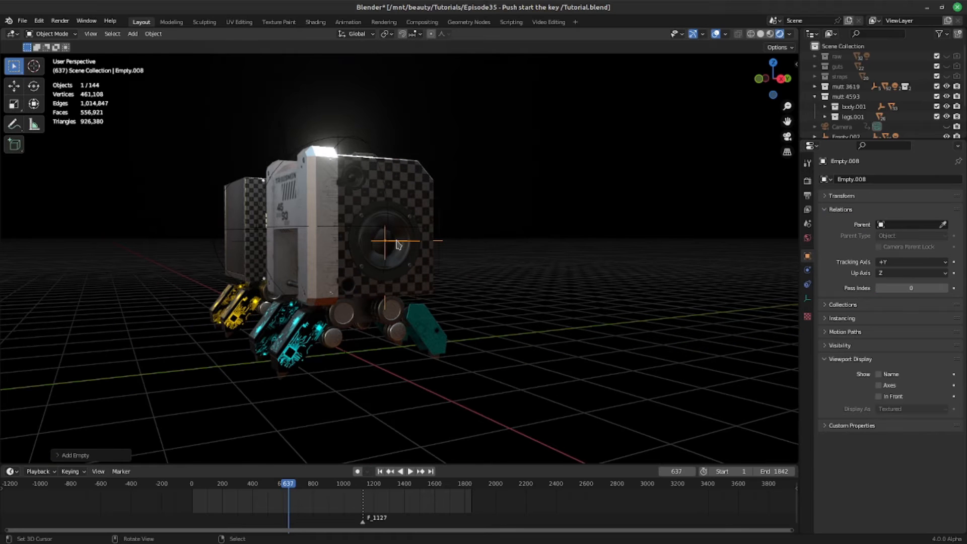
{"action": "left_click_drag", "start_coordinate": [398, 245], "coordinate": [435, 241]}
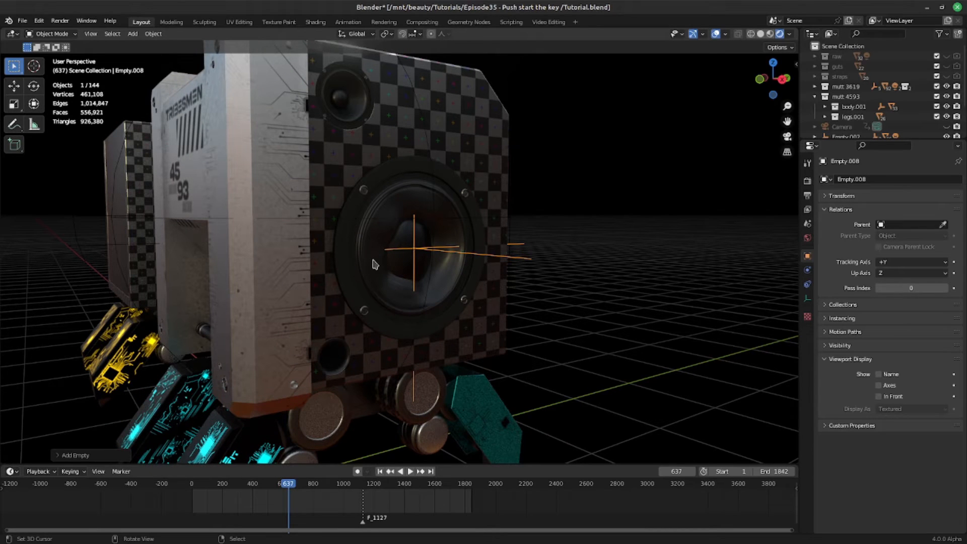
{"action": "mouse_move", "coordinate": [501, 264]}
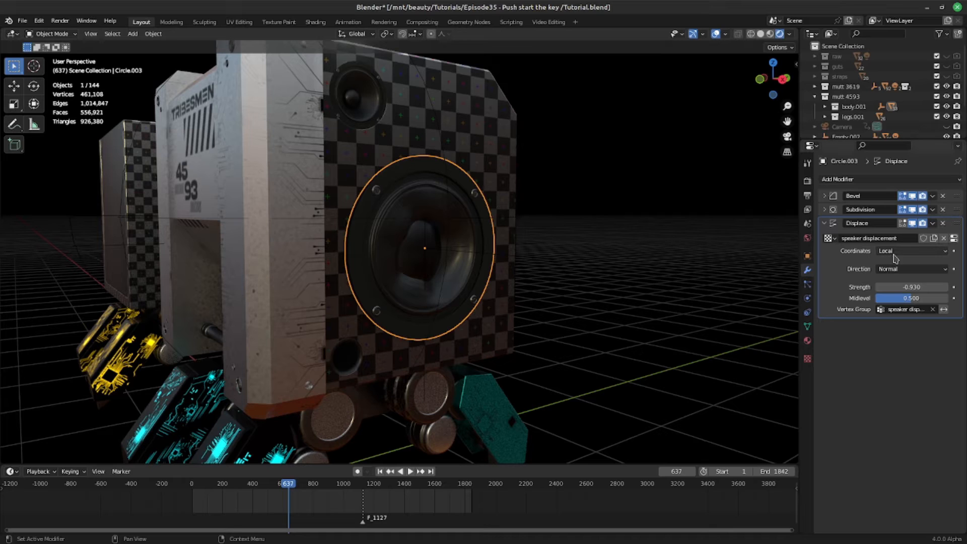
Set Displace coordinates to Object and pick Empty.008 as the coordinate object
{"action": "left_click", "coordinate": [911, 251]}
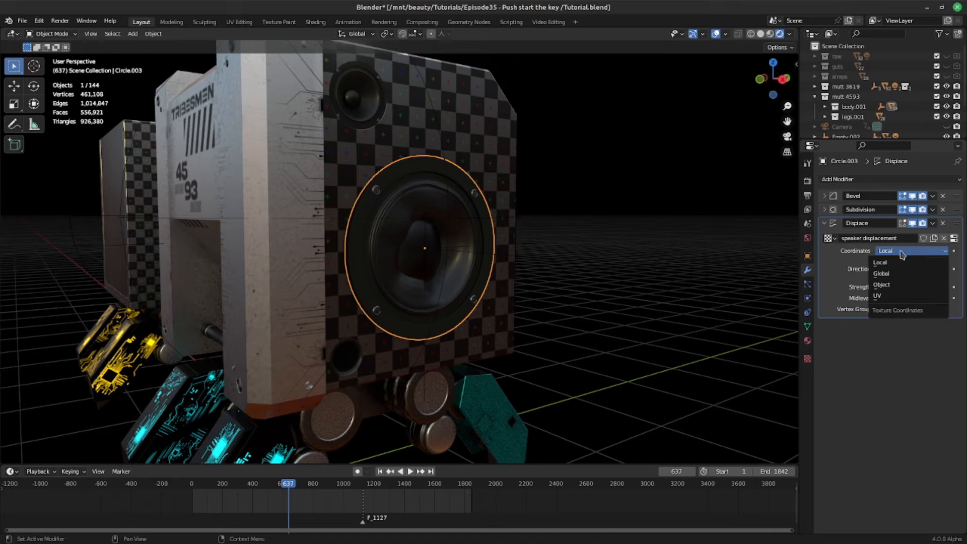
{"action": "left_click", "coordinate": [882, 284]}
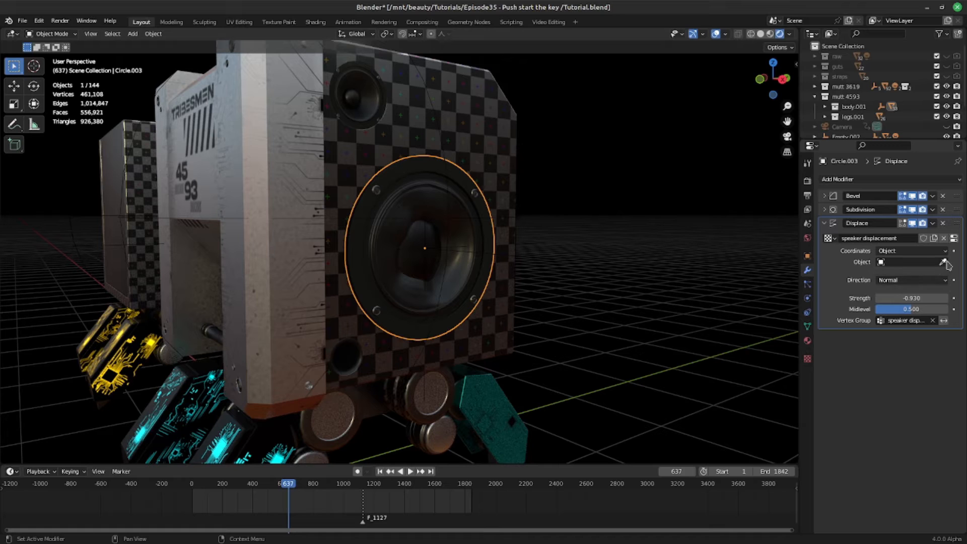
{"action": "left_click", "coordinate": [943, 262]}
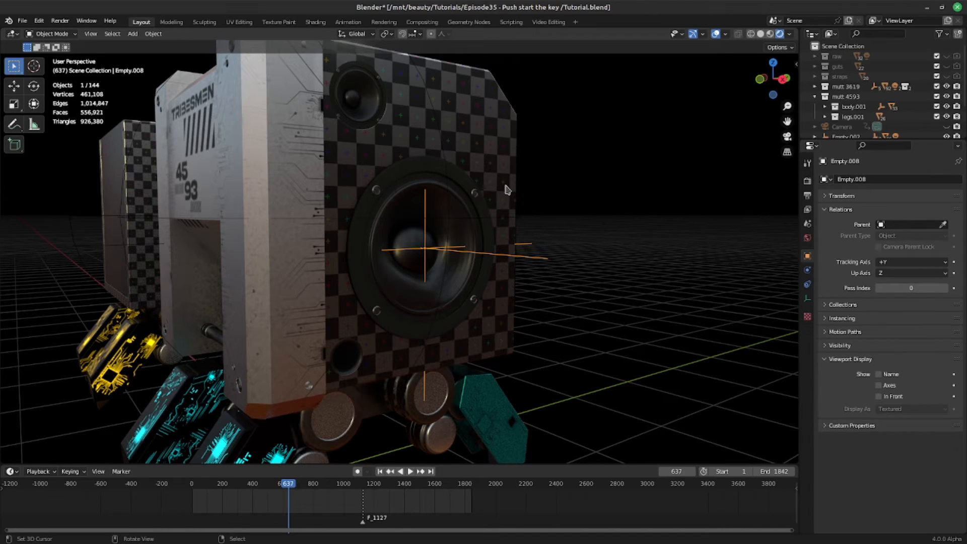
{"action": "mouse_move", "coordinate": [422, 260]}
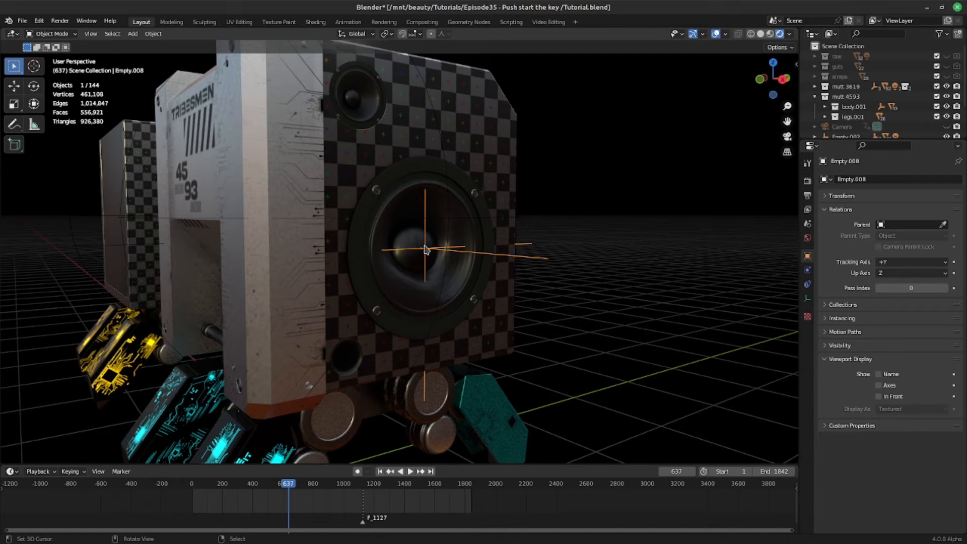
Switch to the Animation workspace and show empties in its viewport
{"action": "left_click", "coordinate": [348, 23]}
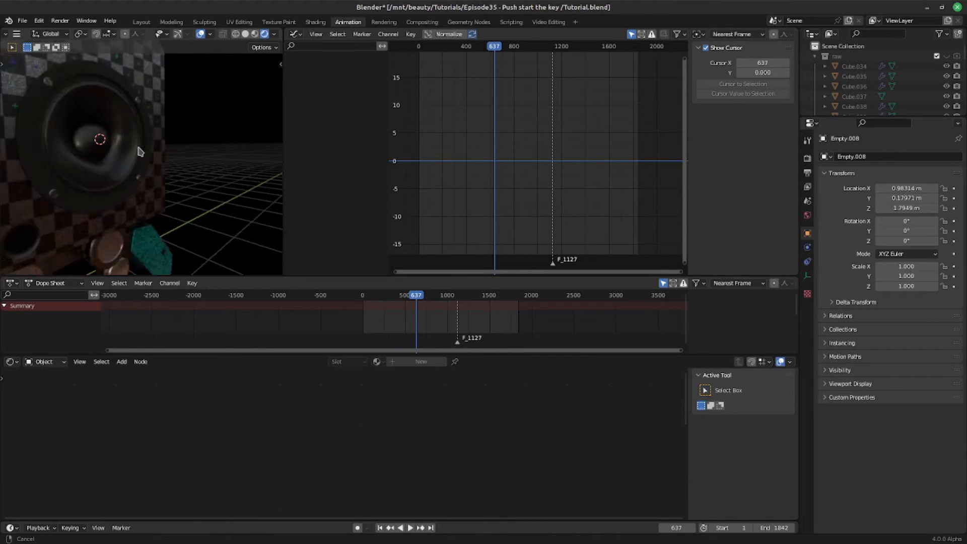
{"action": "left_click", "coordinate": [212, 34]}
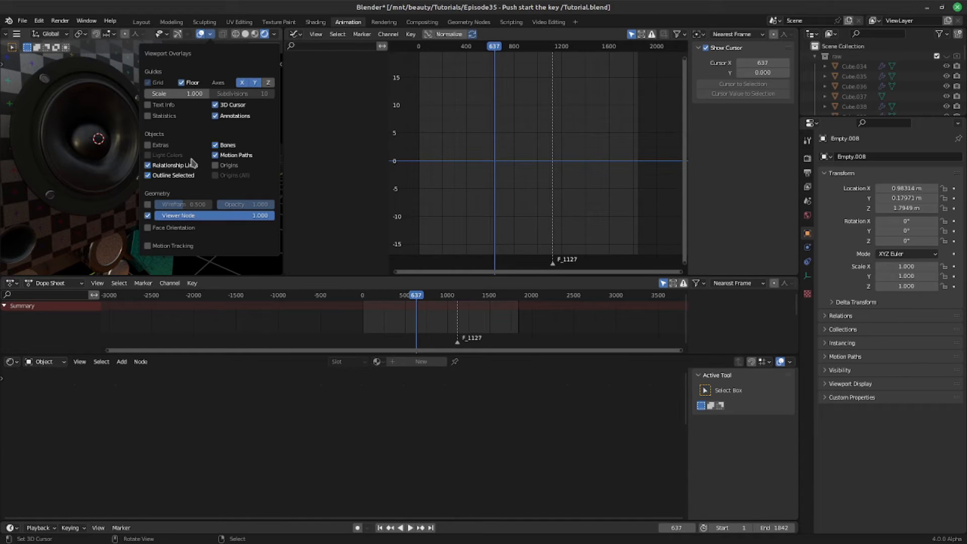
{"action": "left_click", "coordinate": [147, 145]}
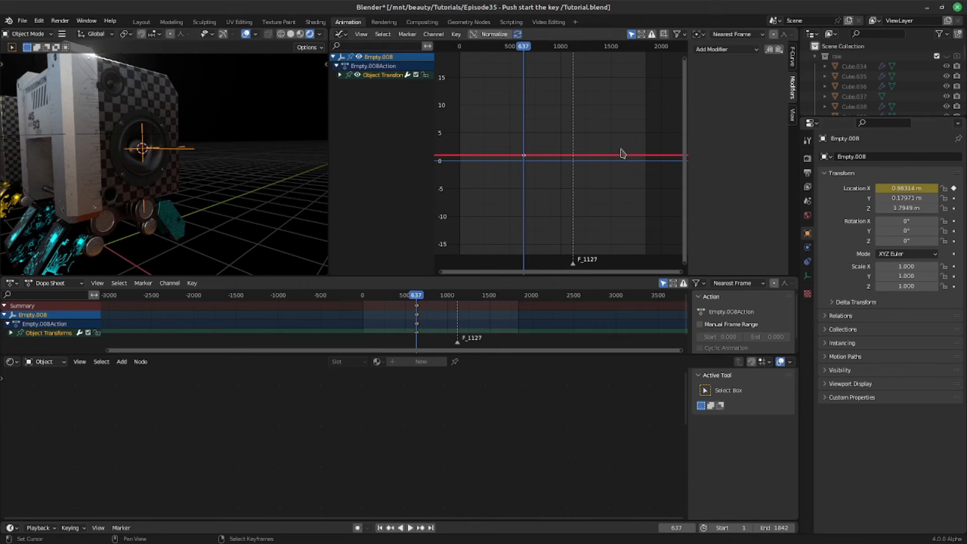
{"action": "mouse_move", "coordinate": [504, 193]}
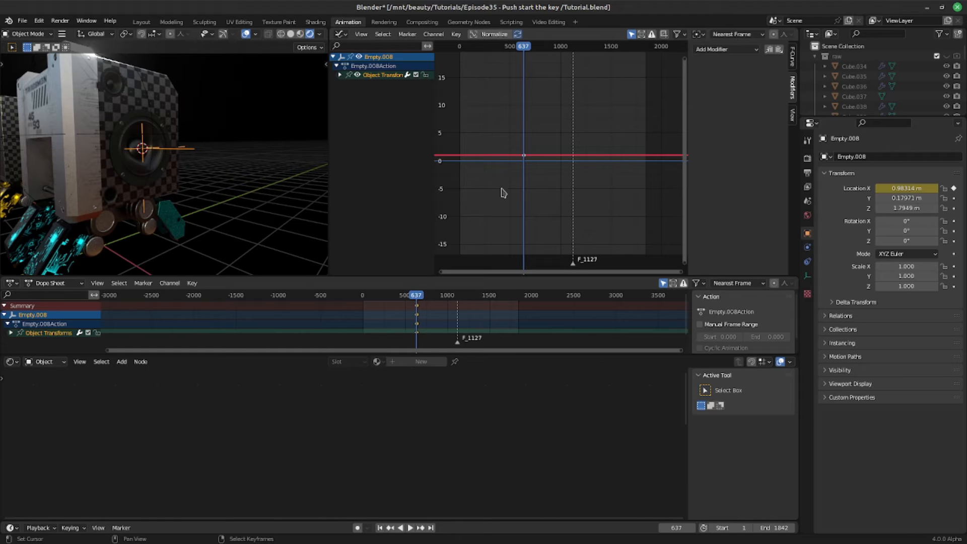
{"action": "mouse_move", "coordinate": [692, 125]}
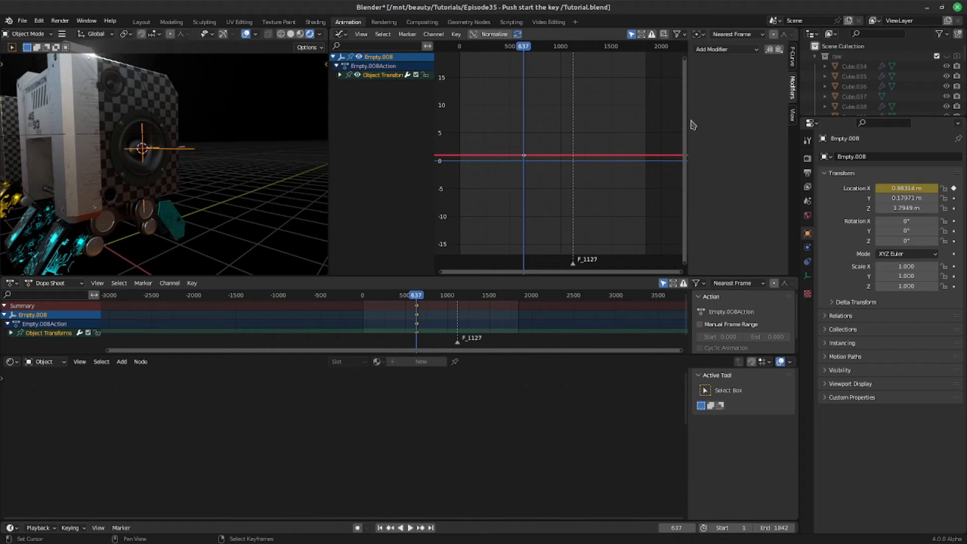
Add a Generator modifier to the empty's X location curve with slope 0.830 and scrub to check
{"action": "left_click", "coordinate": [726, 48]}
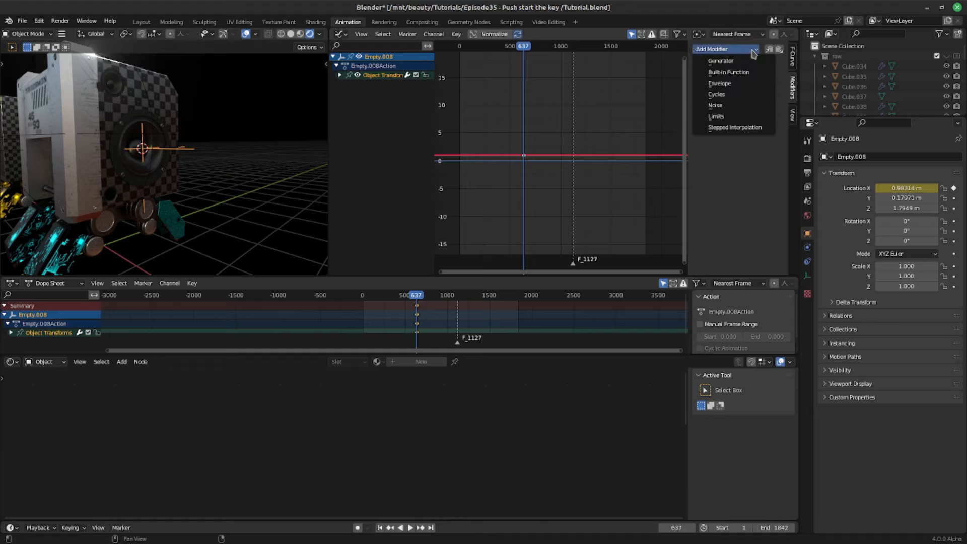
{"action": "left_click", "coordinate": [721, 61]}
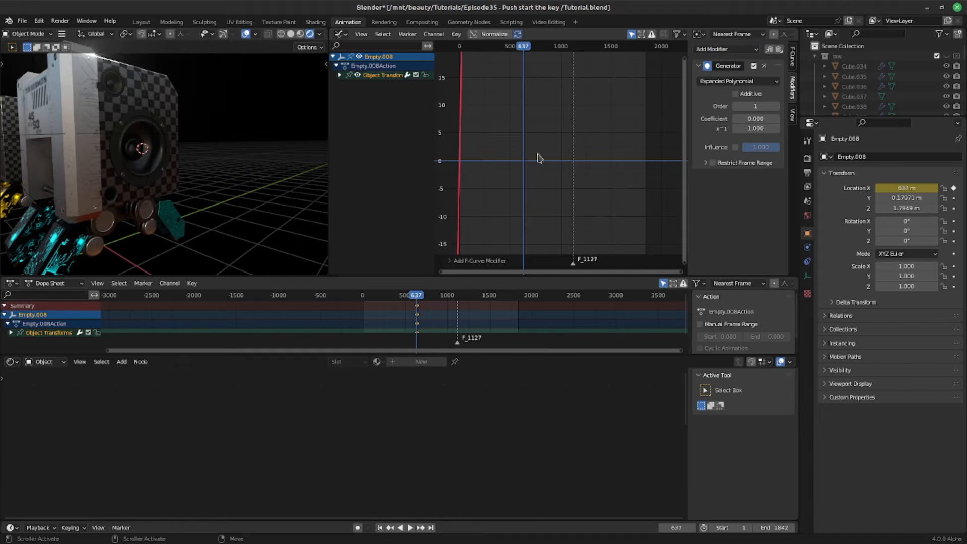
{"action": "scroll", "scroll_direction": "down", "scroll_amount": 3}
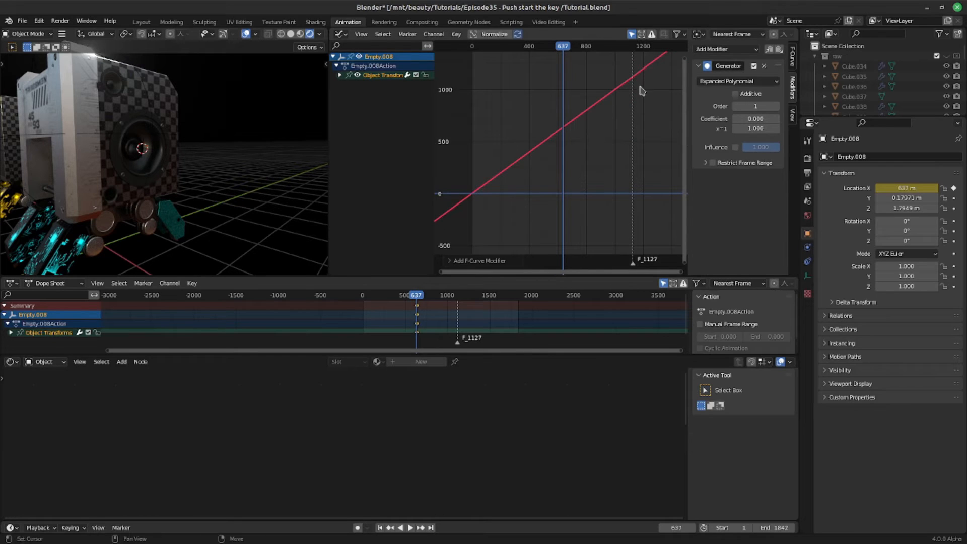
{"action": "left_click", "coordinate": [906, 187]}
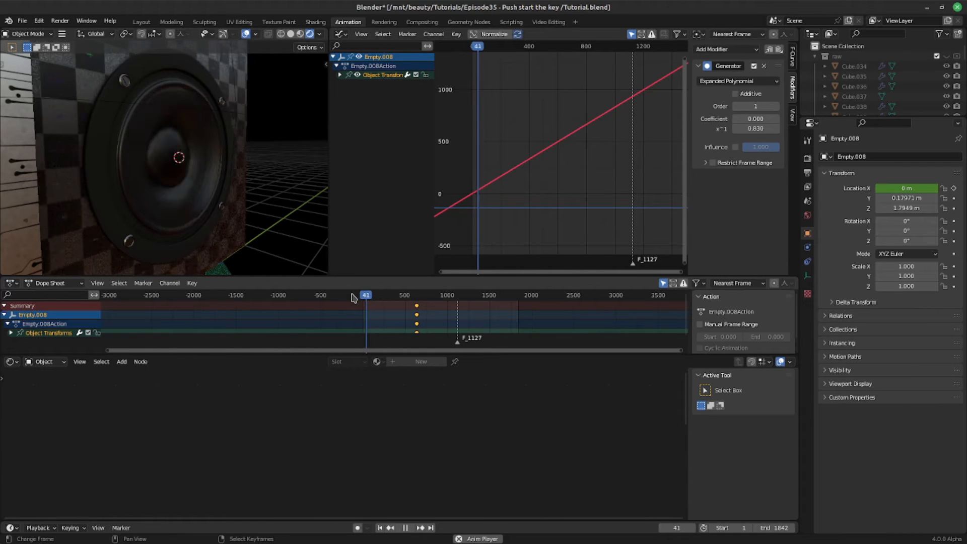
{"action": "left_click_drag", "start_coordinate": [366, 295], "coordinate": [370, 296]}
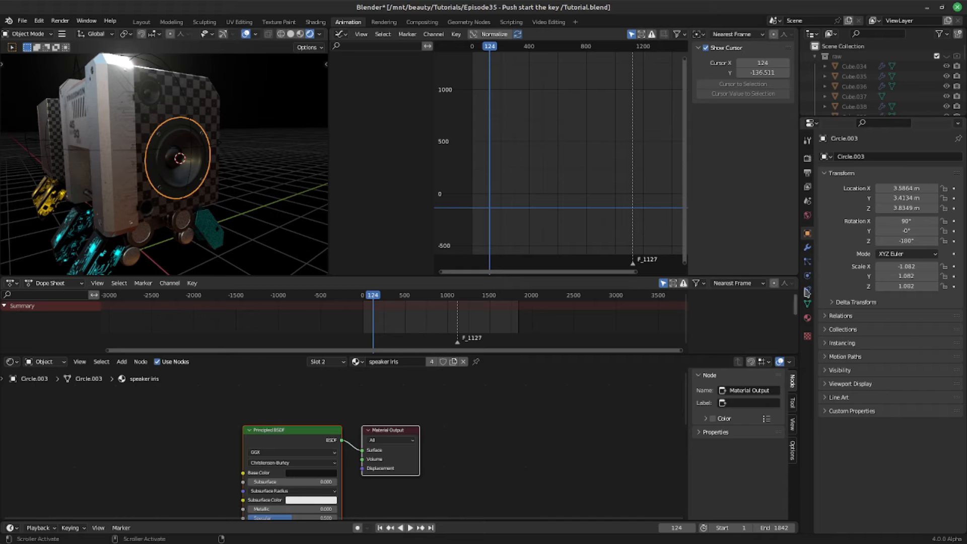
Try a positive Displace strength on the speaker cone and return the timeline to frame 0
{"action": "left_click", "coordinate": [808, 248]}
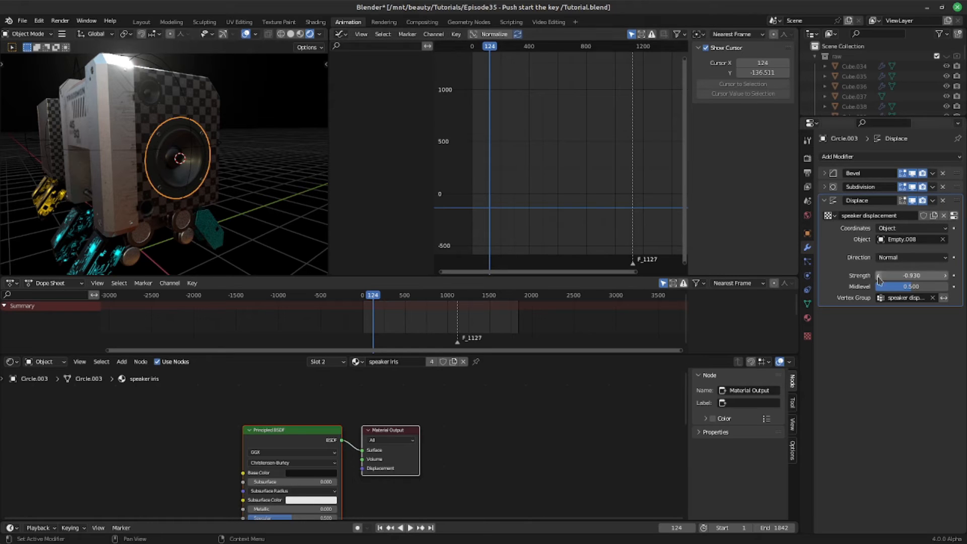
{"action": "left_click_drag", "start_coordinate": [895, 275], "coordinate": [913, 275]}
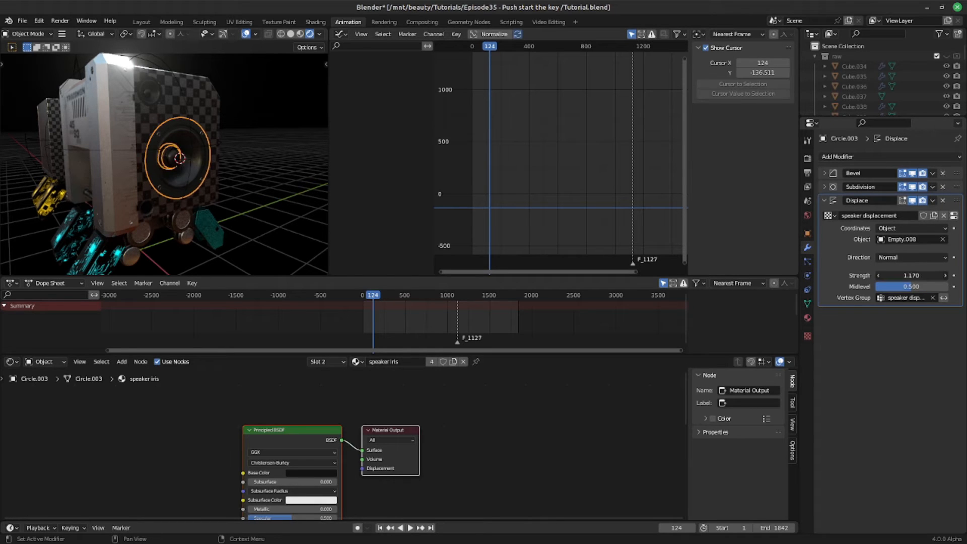
{"action": "left_click_drag", "start_coordinate": [911, 275], "coordinate": [882, 275]}
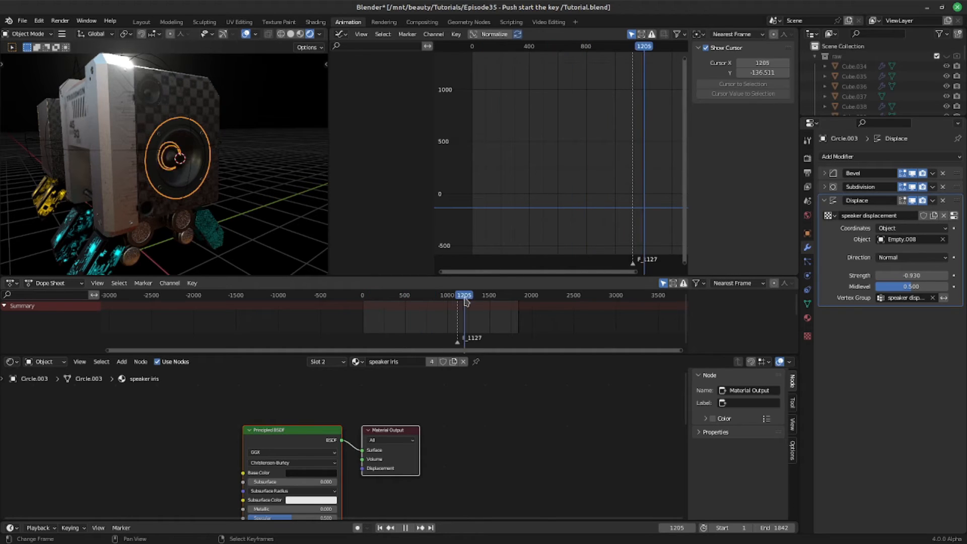
{"action": "left_click", "coordinate": [363, 295]}
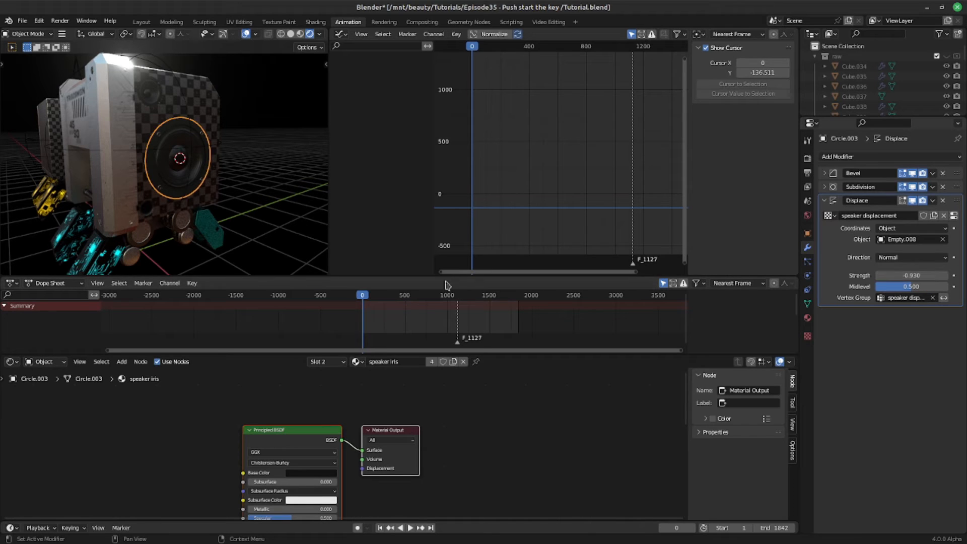
{"action": "left_click", "coordinate": [910, 275]}
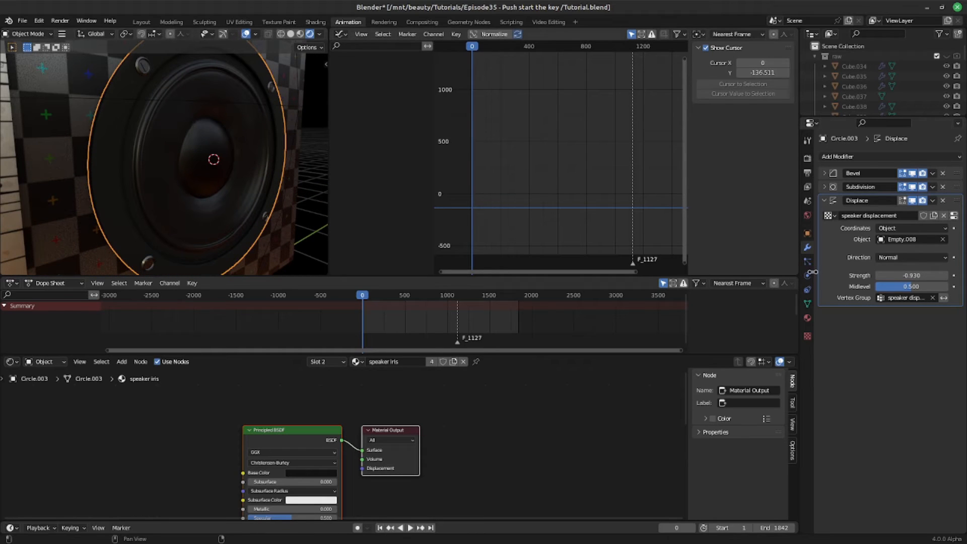
{"action": "mouse_move", "coordinate": [911, 275]}
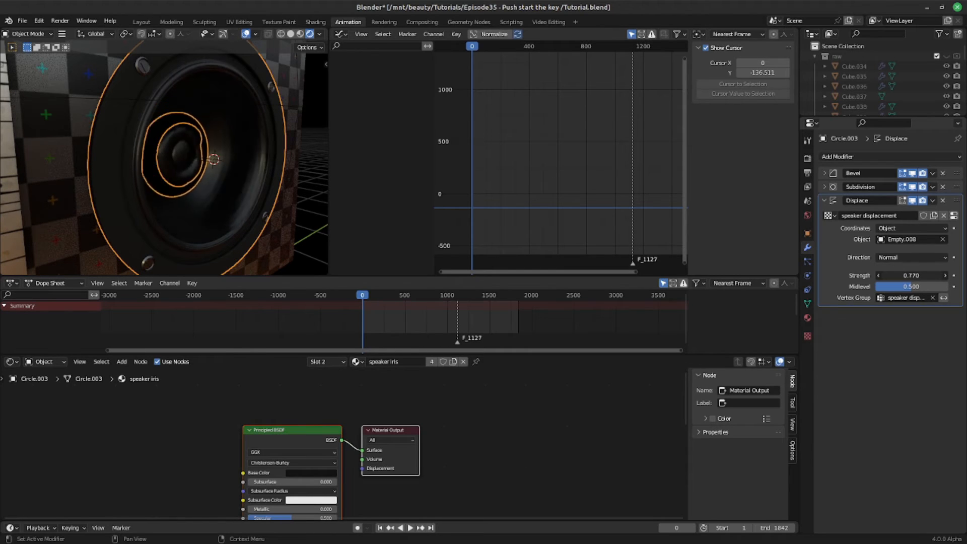
Sweep the Displace strength between about -1.5 and small positive values, denting and bulging the cone
{"action": "left_click_drag", "start_coordinate": [910, 275], "coordinate": [882, 275]}
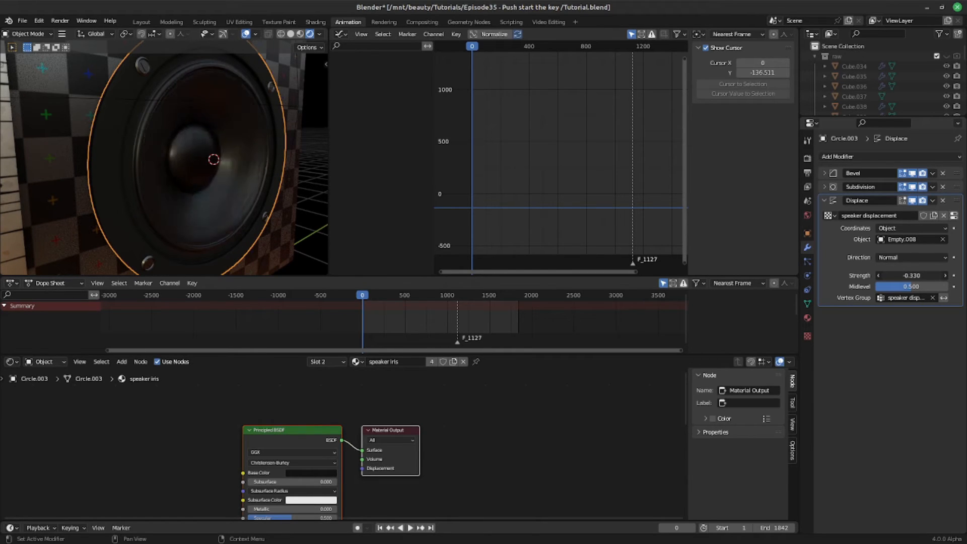
{"action": "left_click_drag", "start_coordinate": [911, 275], "coordinate": [895, 275]}
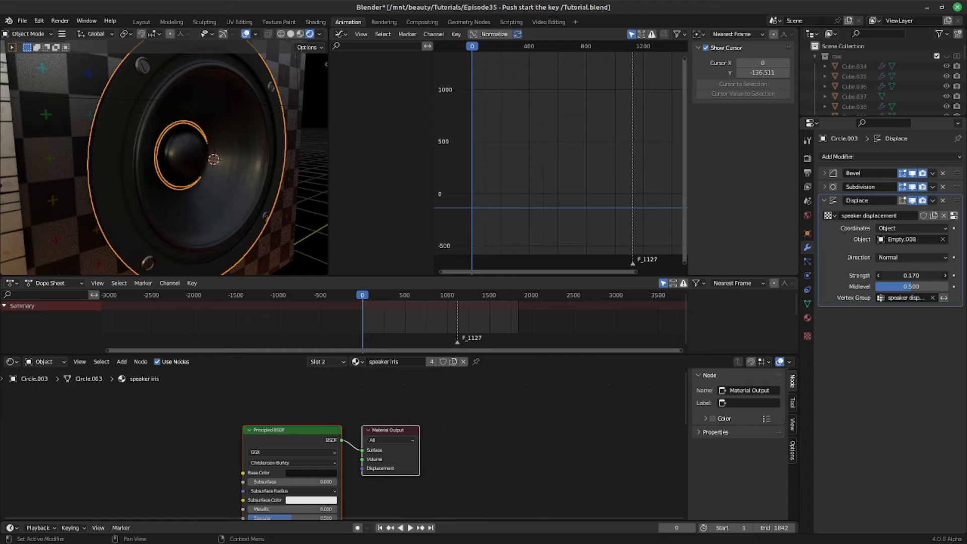
{"action": "left_click_drag", "start_coordinate": [911, 275], "coordinate": [883, 275]}
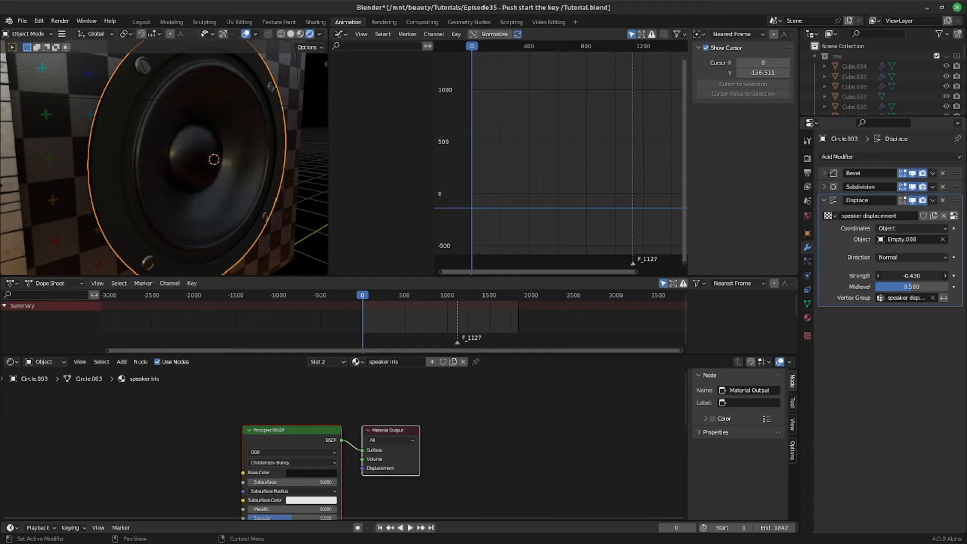
{"action": "left_click_drag", "start_coordinate": [912, 275], "coordinate": [879, 275]}
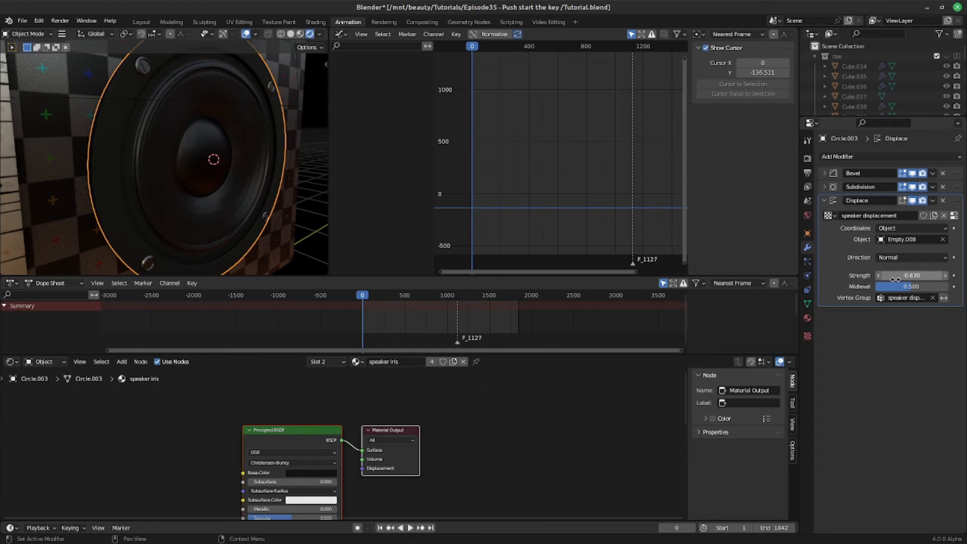
{"action": "left_click_drag", "start_coordinate": [918, 275], "coordinate": [895, 275]}
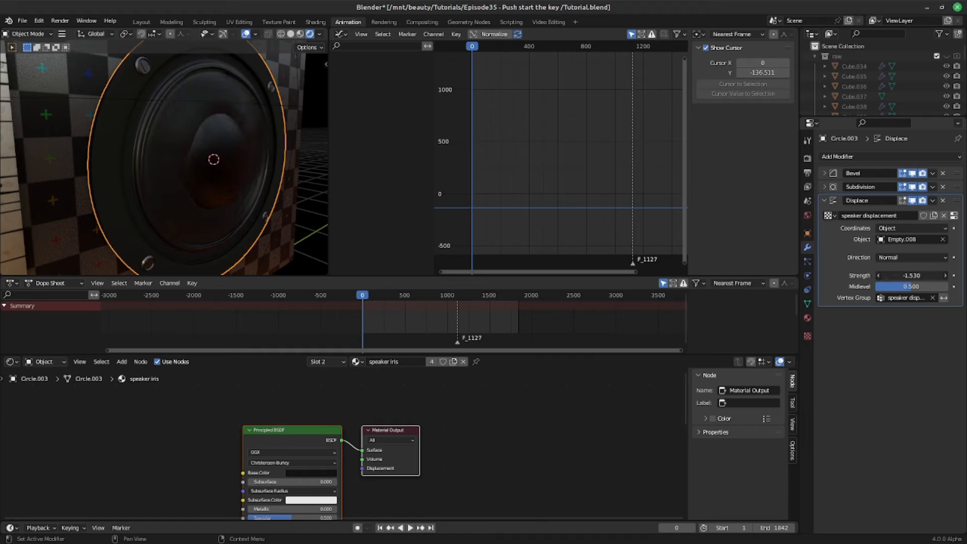
{"action": "left_click_drag", "start_coordinate": [907, 276], "coordinate": [875, 276]}
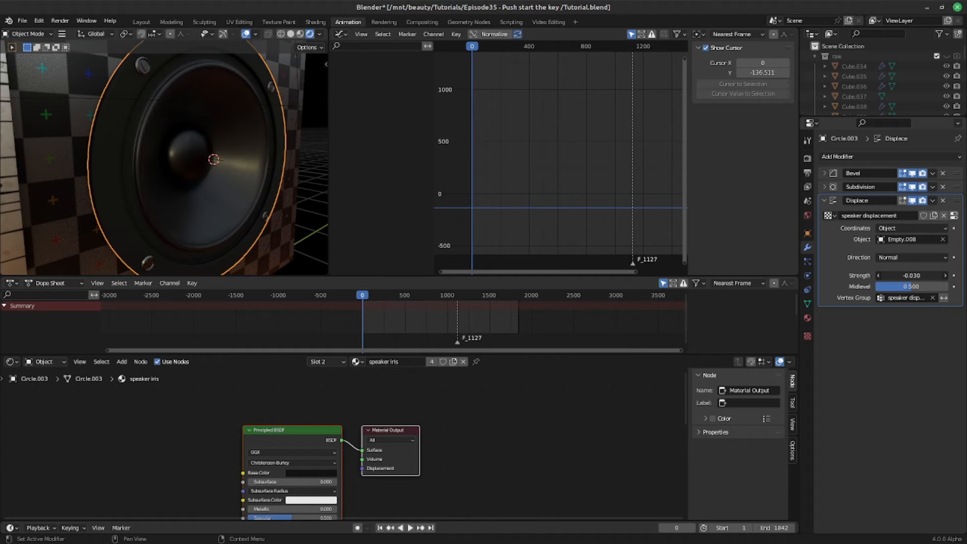
{"action": "left_click_drag", "start_coordinate": [912, 275], "coordinate": [888, 275]}
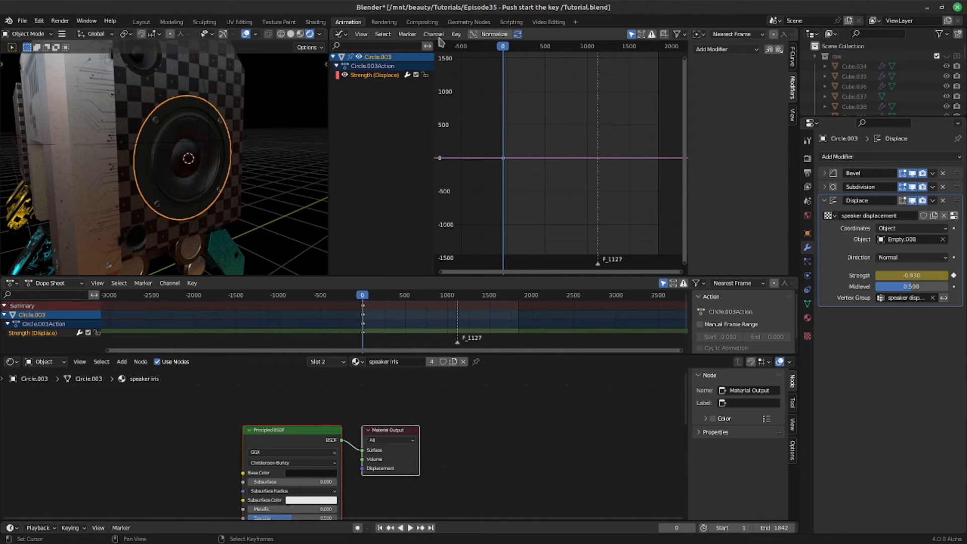
Start Bake Sound to F-Curves on the keyframed Strength channel from the Channel menu
{"action": "left_click", "coordinate": [434, 34]}
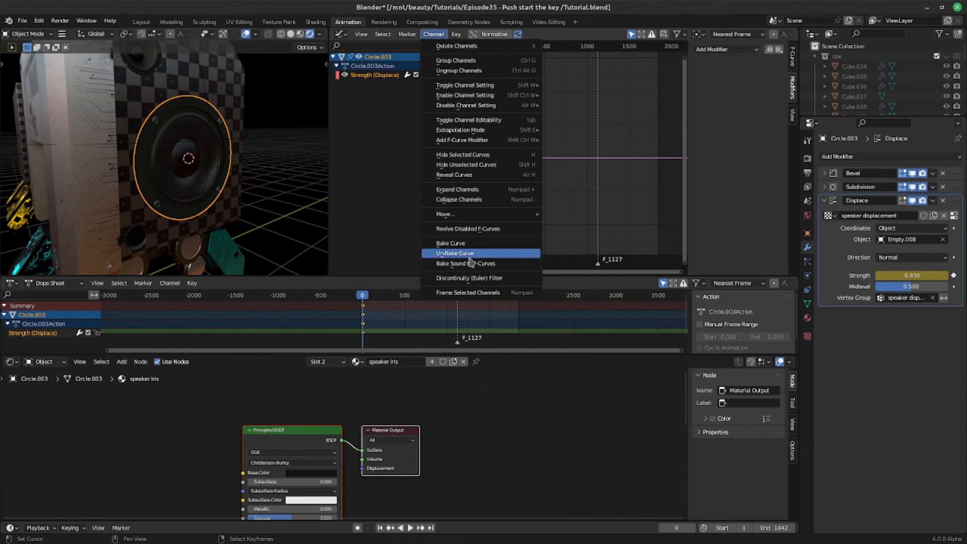
{"action": "mouse_move", "coordinate": [469, 263]}
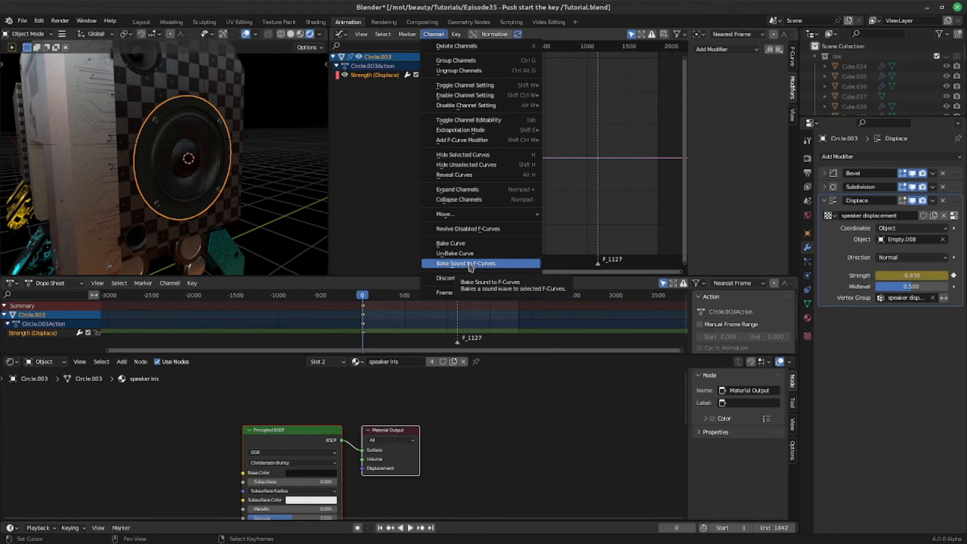
{"action": "left_click", "coordinate": [466, 263]}
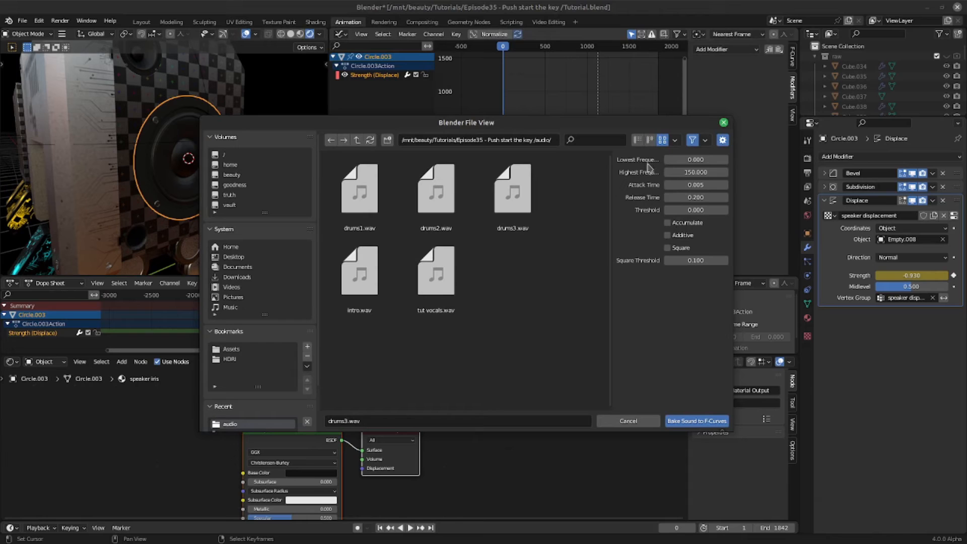
{"action": "mouse_move", "coordinate": [651, 180]}
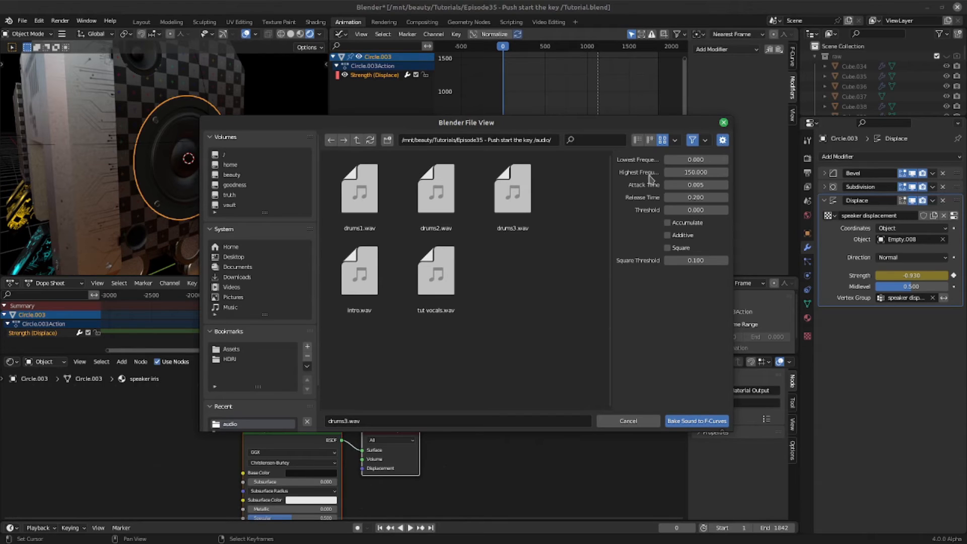
{"action": "mouse_move", "coordinate": [647, 163]}
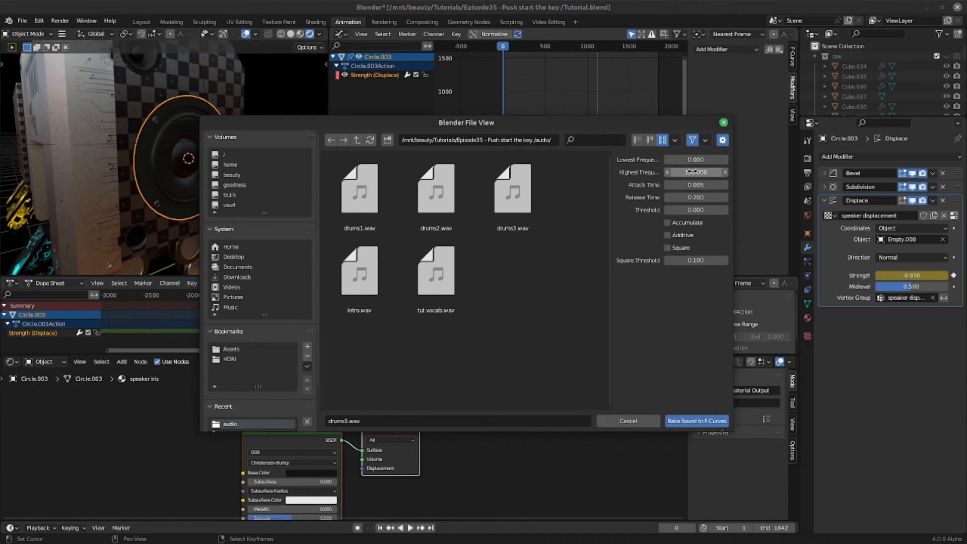
{"action": "mouse_move", "coordinate": [695, 172]}
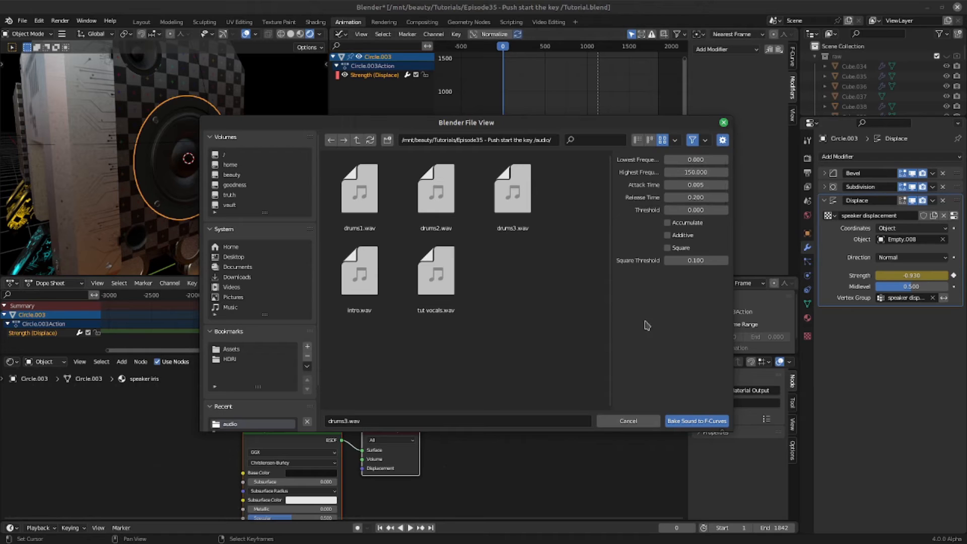
Bake drums3.wav into the Displace Strength F-curve
{"action": "left_click", "coordinate": [513, 194]}
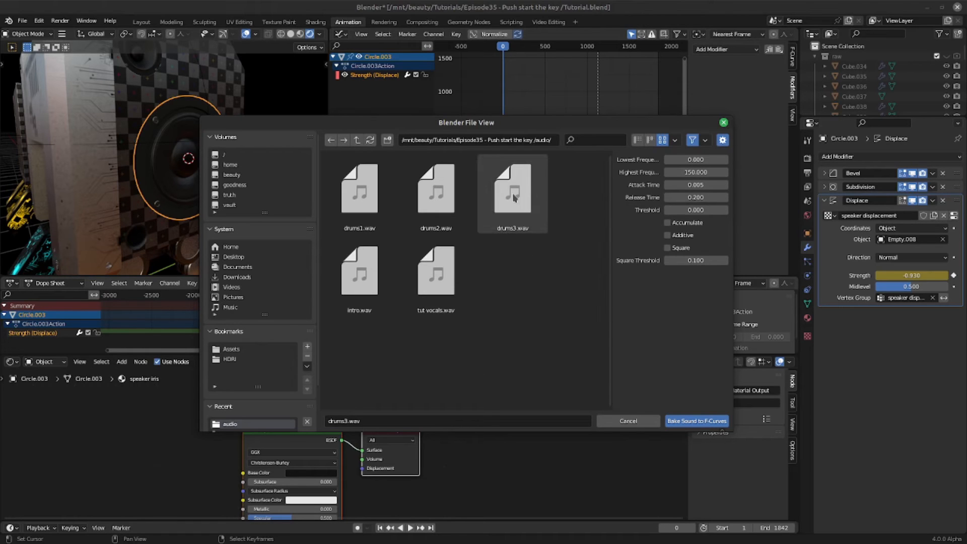
{"action": "left_click", "coordinate": [513, 191]}
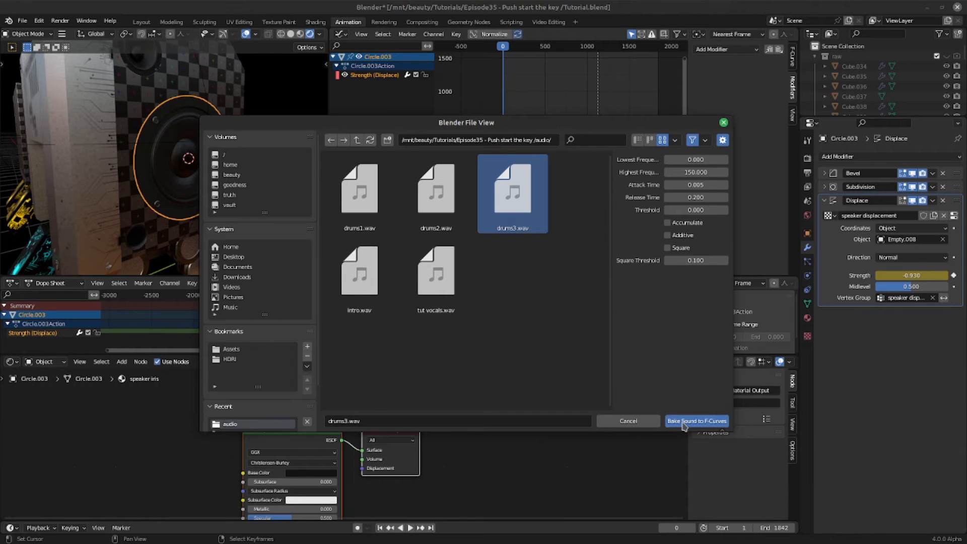
{"action": "left_click", "coordinate": [698, 421]}
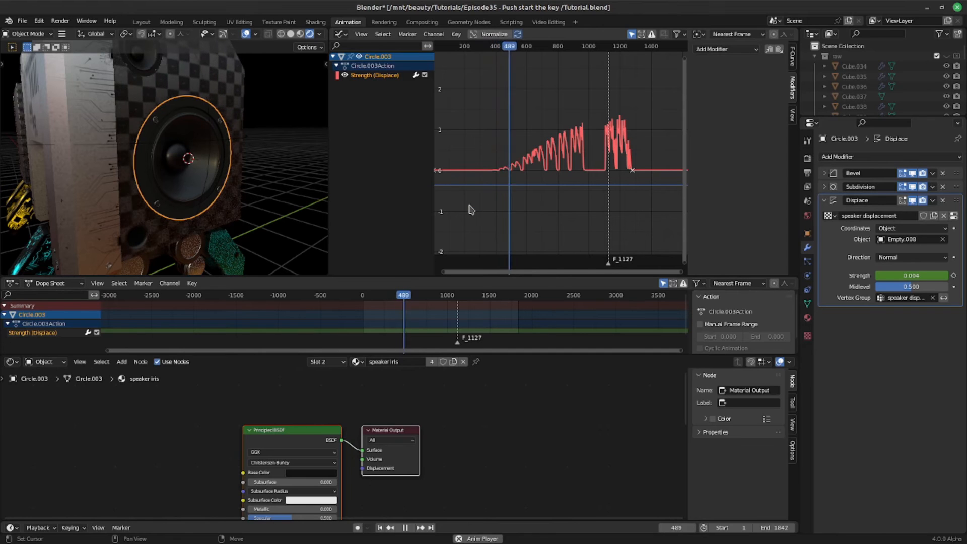
Stop playback and show the speaker displacement Clouds texture settings
{"action": "left_click", "coordinate": [407, 294]}
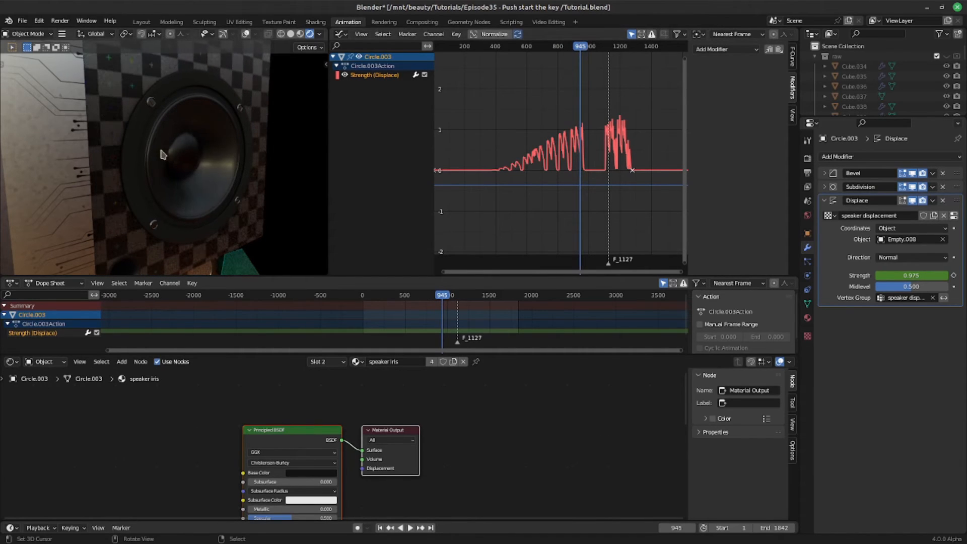
{"action": "left_click", "coordinate": [162, 153]}
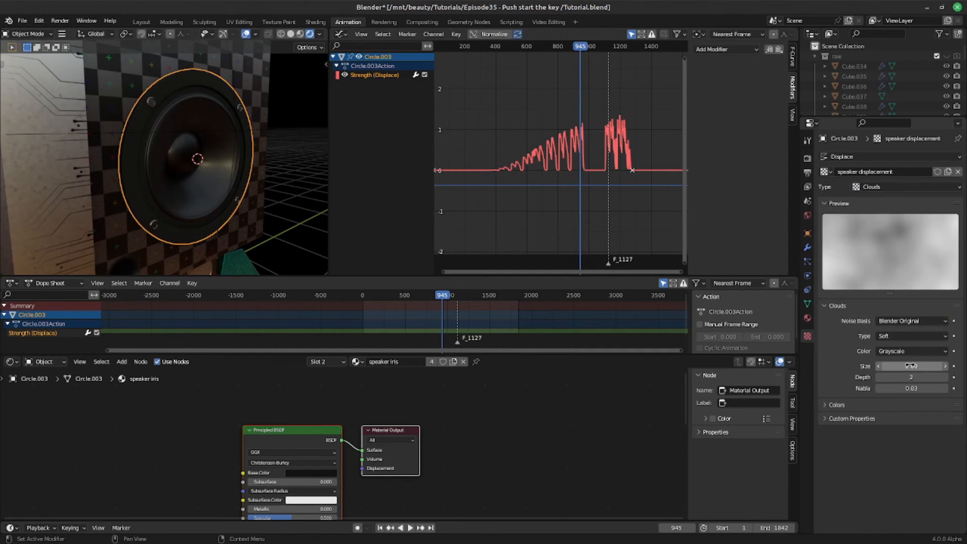
Set the Clouds displacement texture Size to 2.50
{"action": "left_click_drag", "start_coordinate": [907, 366], "coordinate": [919, 366]}
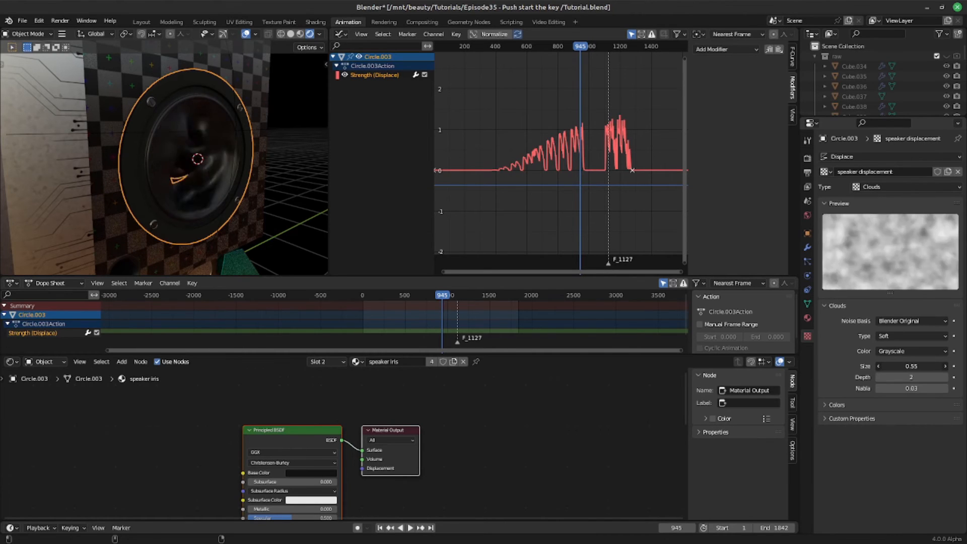
{"action": "left_click_drag", "start_coordinate": [907, 366], "coordinate": [919, 366]}
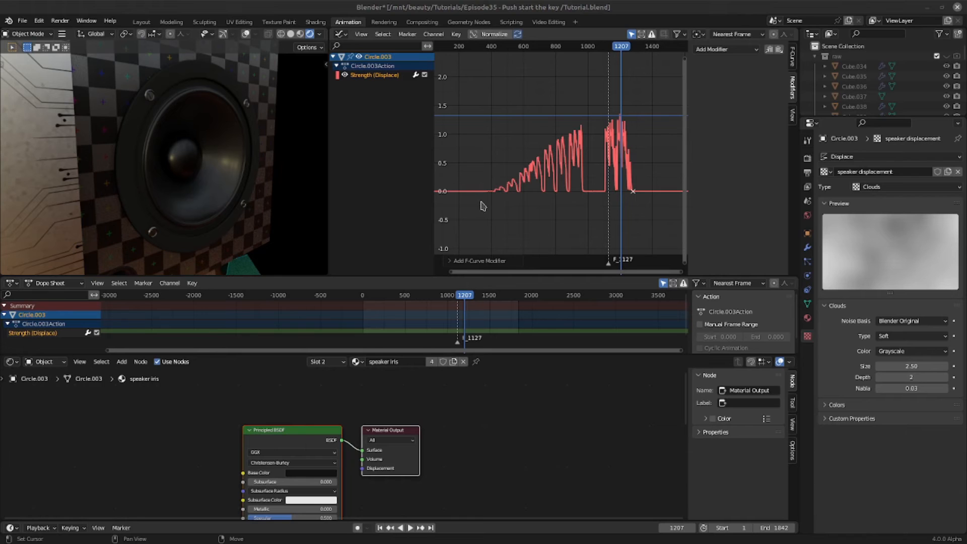
{"action": "mouse_move", "coordinate": [488, 210]}
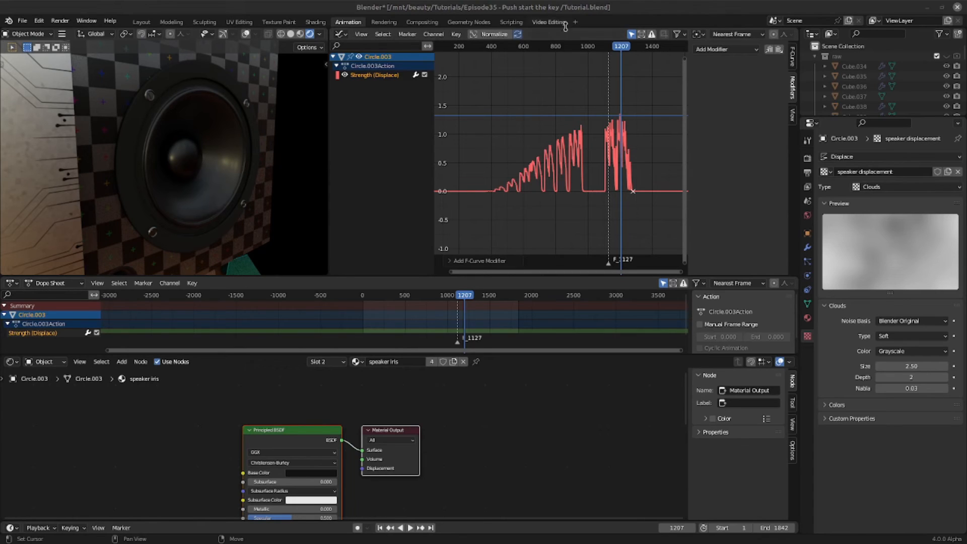
{"action": "mouse_move", "coordinate": [736, 52]}
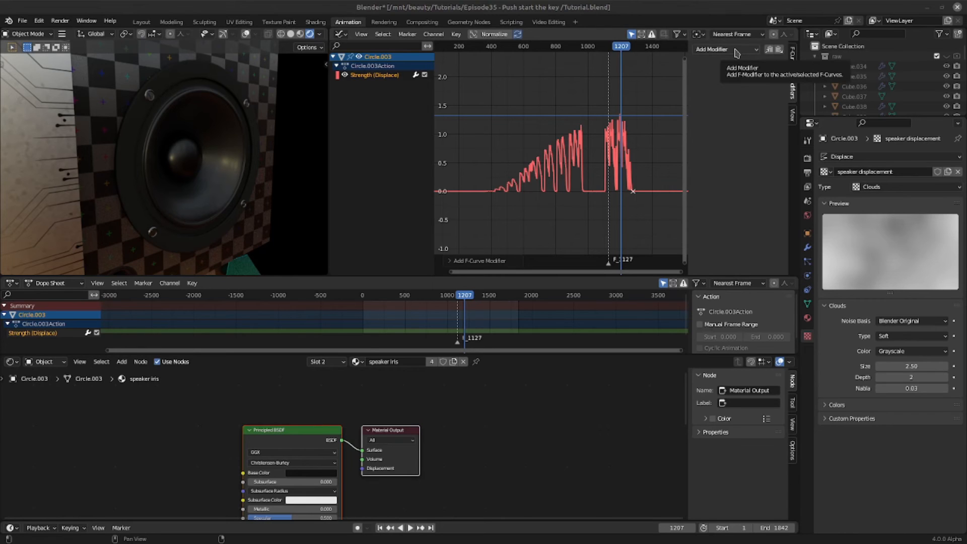
{"action": "mouse_move", "coordinate": [729, 91]}
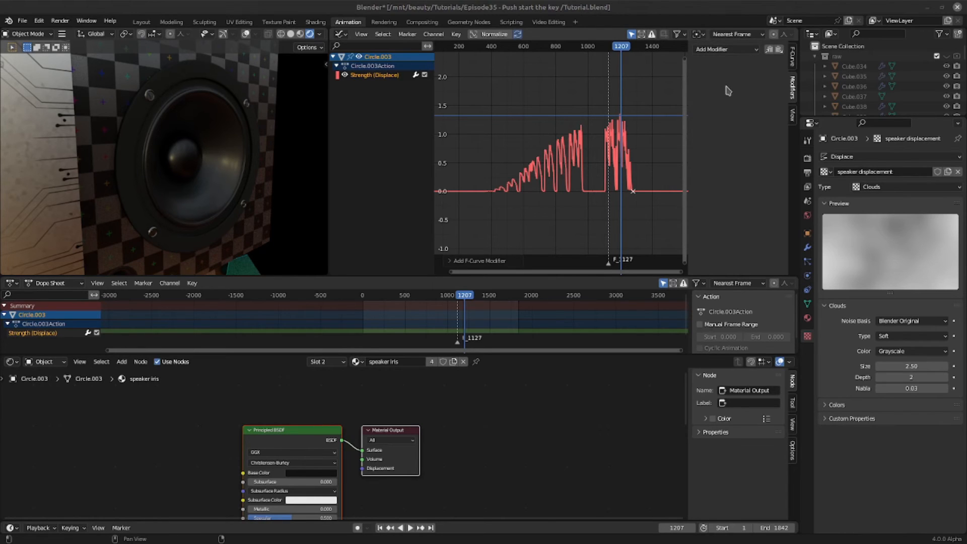
Add an Envelope modifier to the drum Strength curve with one control point
{"action": "left_click", "coordinate": [725, 49]}
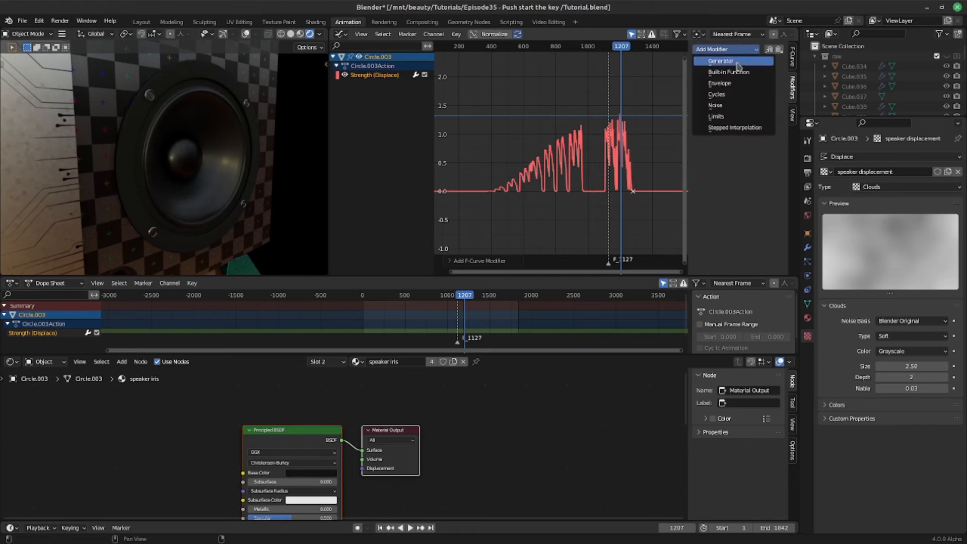
{"action": "left_click", "coordinate": [719, 83]}
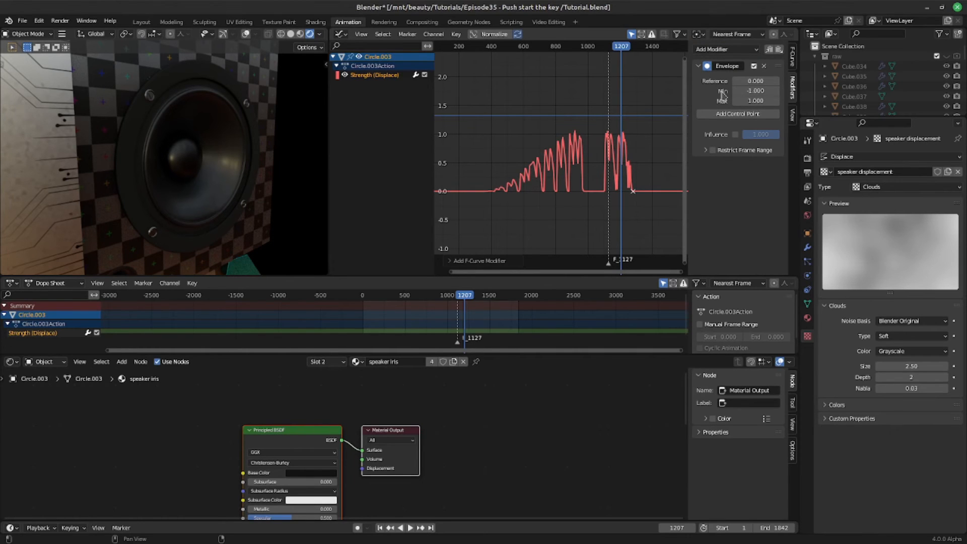
{"action": "mouse_move", "coordinate": [732, 113]}
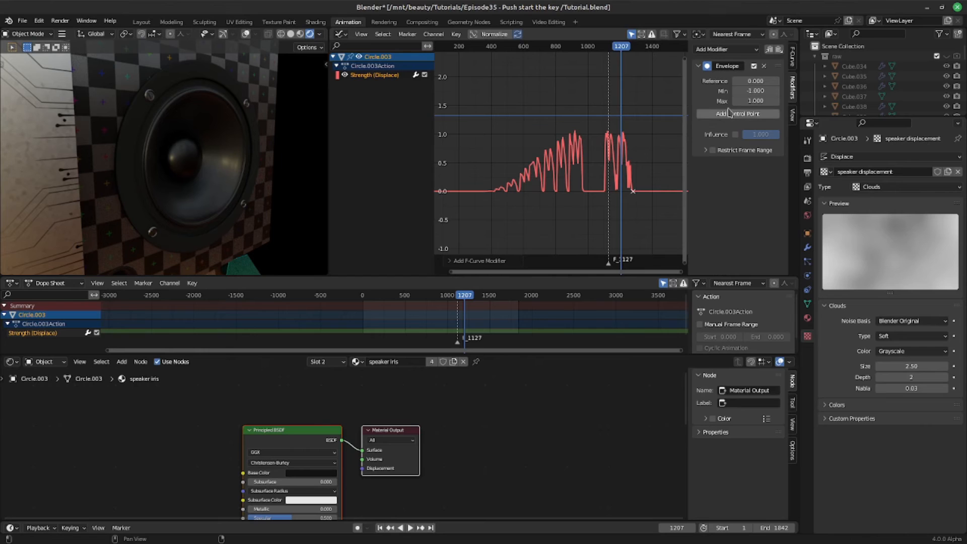
{"action": "left_click", "coordinate": [738, 113]}
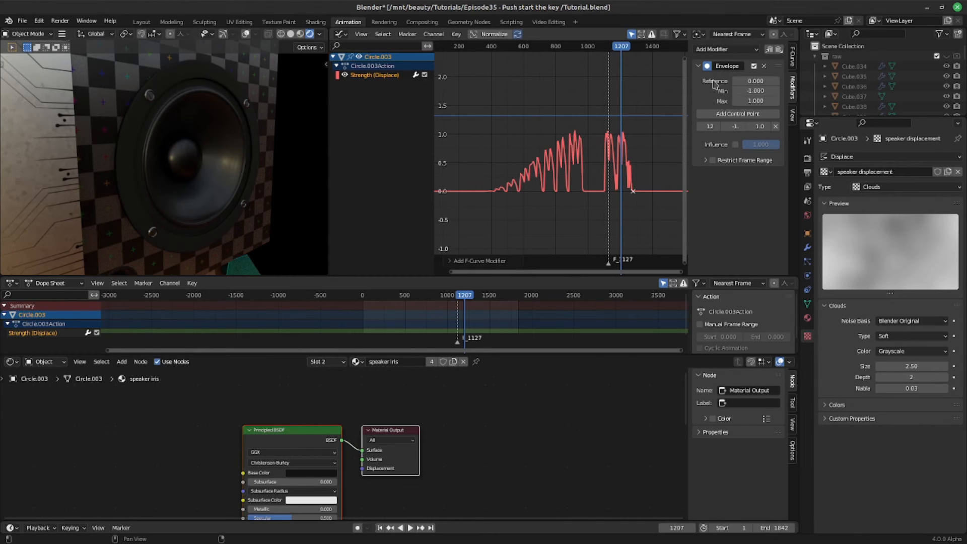
{"action": "mouse_move", "coordinate": [727, 113]}
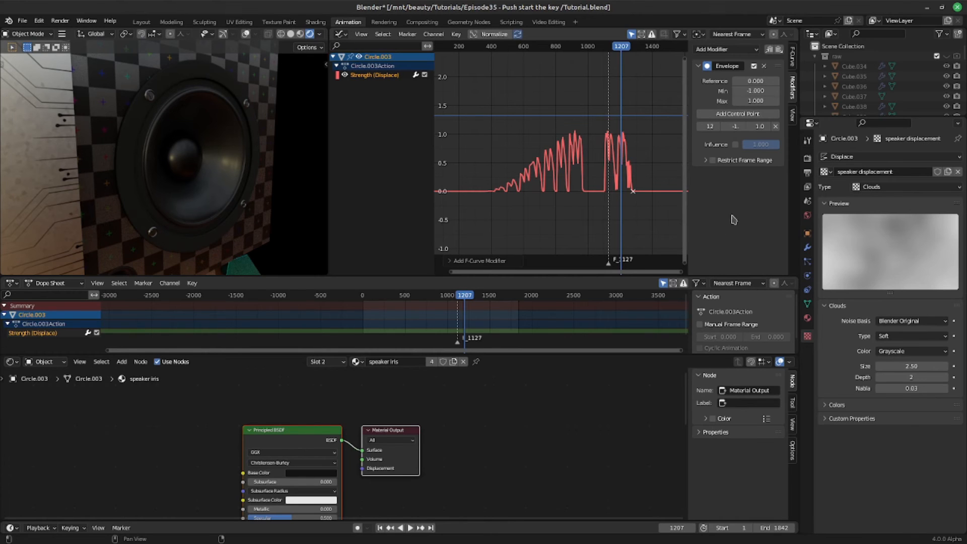
Add a Limits modifier to the audio curve and edit its minimum and maximum Y values
{"action": "left_click", "coordinate": [725, 49]}
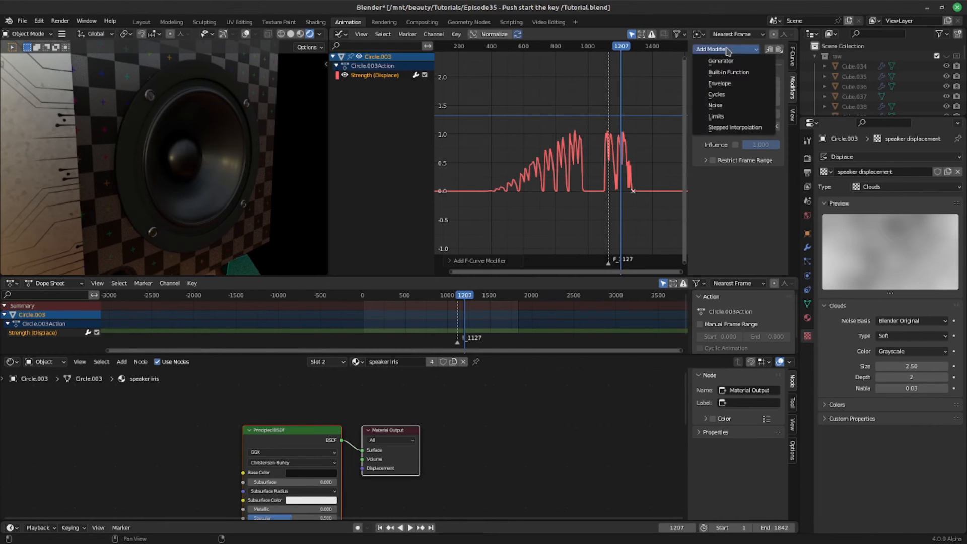
{"action": "left_click", "coordinate": [720, 83]}
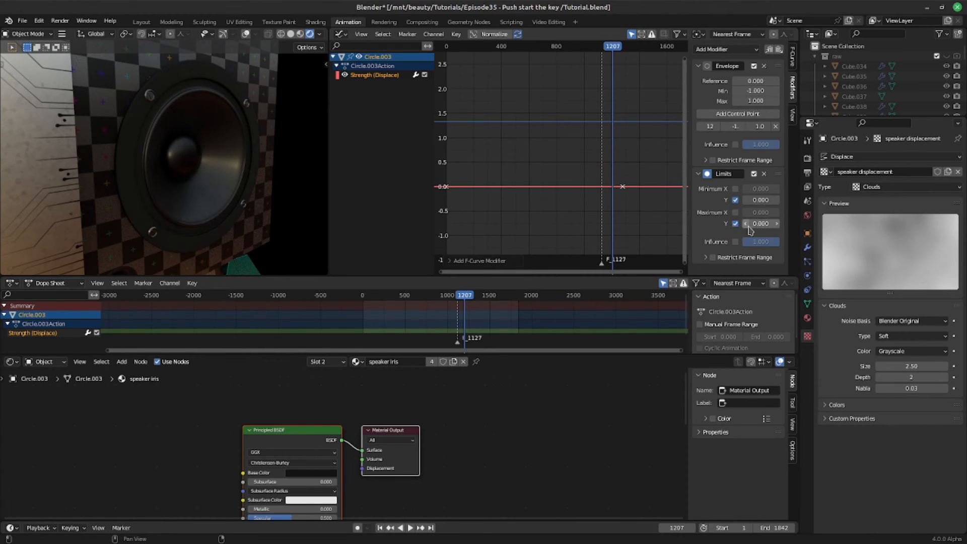
{"action": "left_click", "coordinate": [760, 223]}
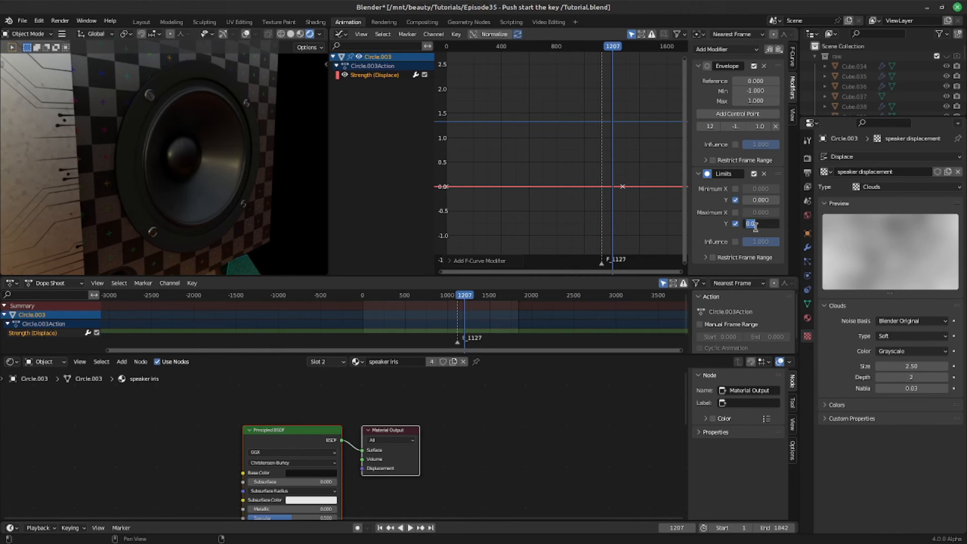
{"action": "left_click", "coordinate": [761, 199]}
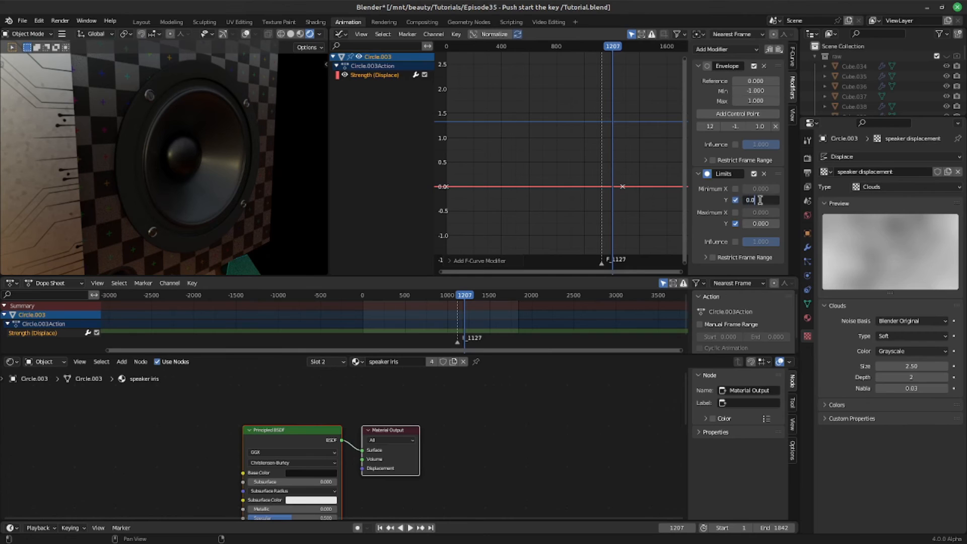
{"action": "type", "text": "0.070"}
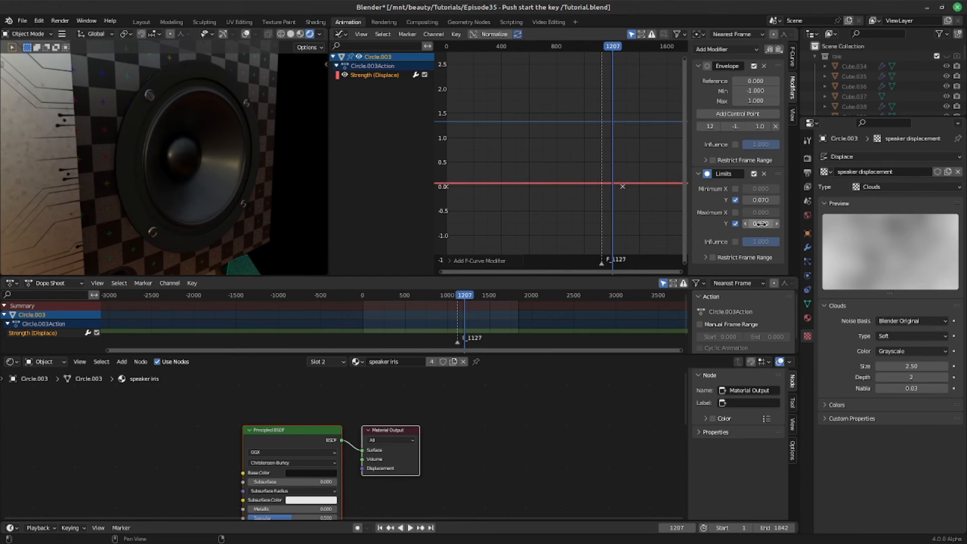
{"action": "mouse_move", "coordinate": [760, 200]}
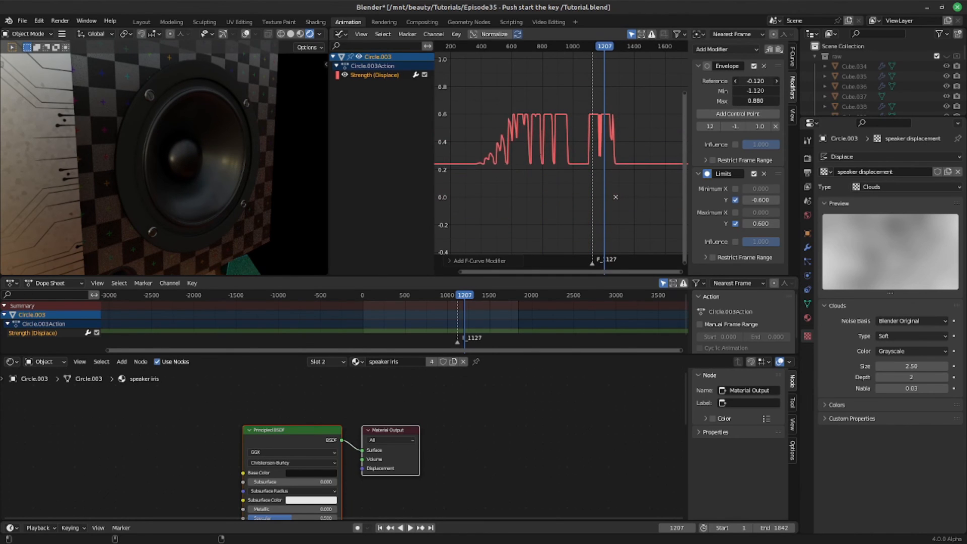
Scrub to frame 745 to inspect the curve, then return to the Layout view of the robot
{"action": "left_click_drag", "start_coordinate": [755, 91], "coordinate": [764, 90]}
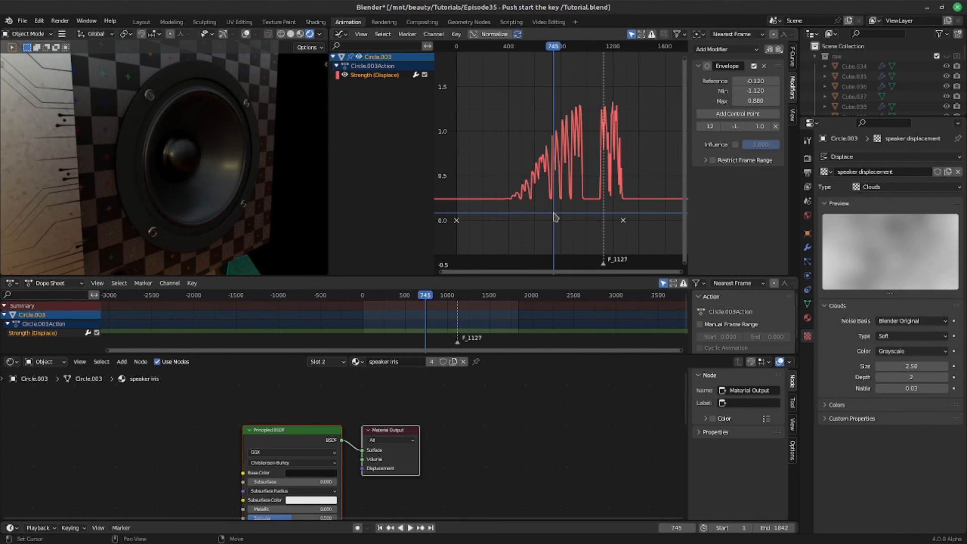
{"action": "left_click", "coordinate": [141, 21]}
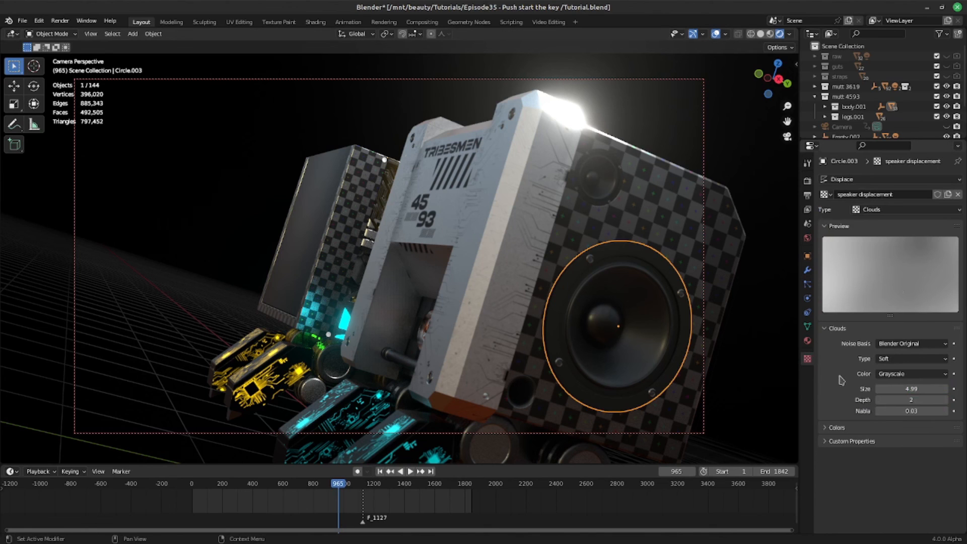
Switch the Clouds texture to Color output and show the speaker's modifier stack
{"action": "left_click", "coordinate": [911, 374]}
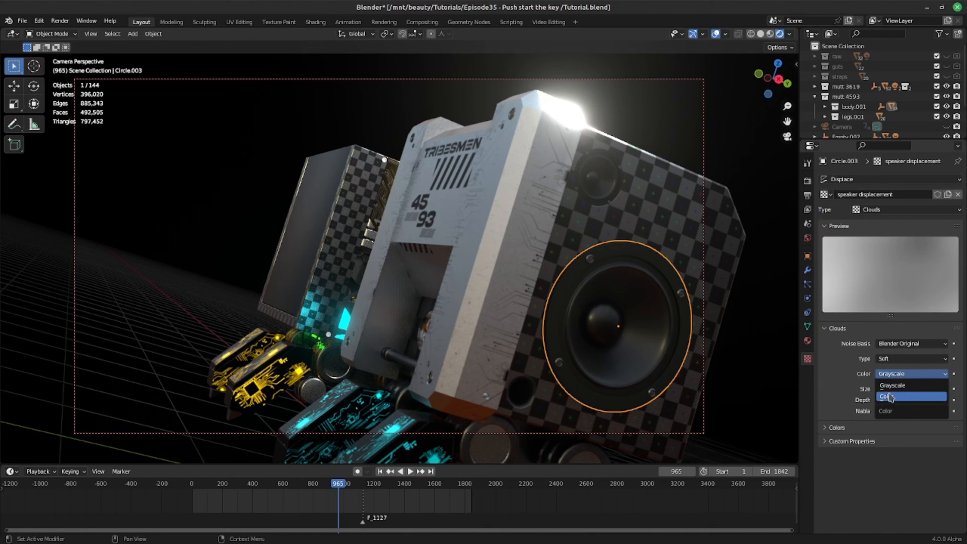
{"action": "left_click", "coordinate": [888, 396]}
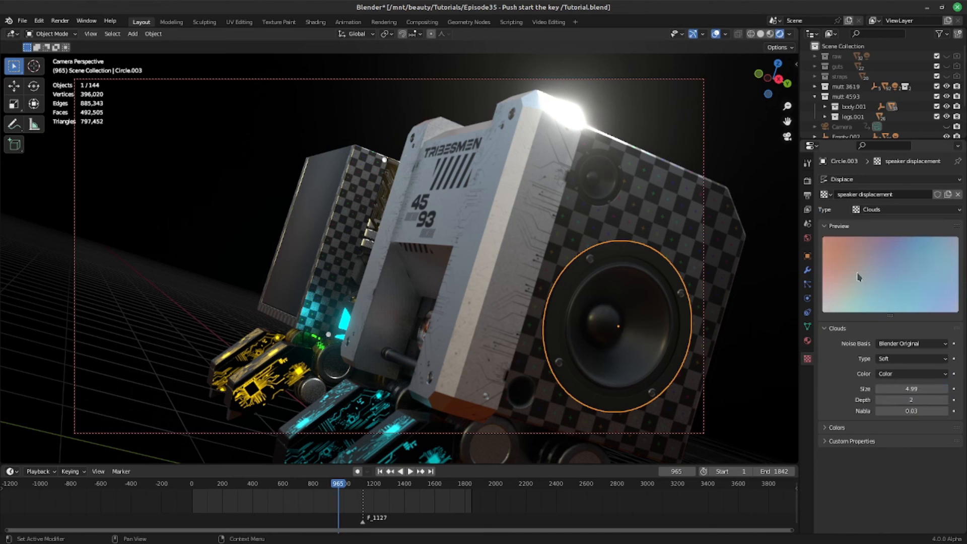
{"action": "mouse_move", "coordinate": [897, 275]}
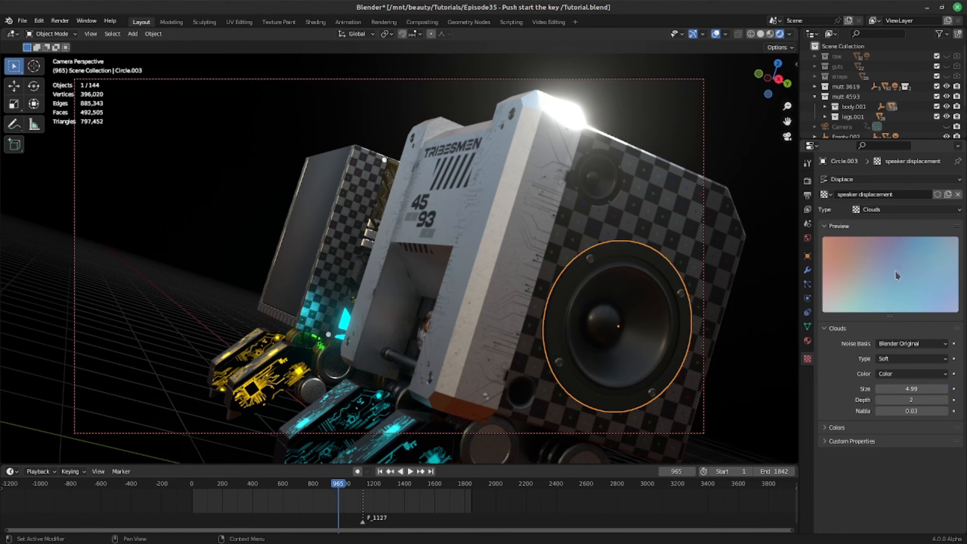
{"action": "left_click", "coordinate": [808, 270]}
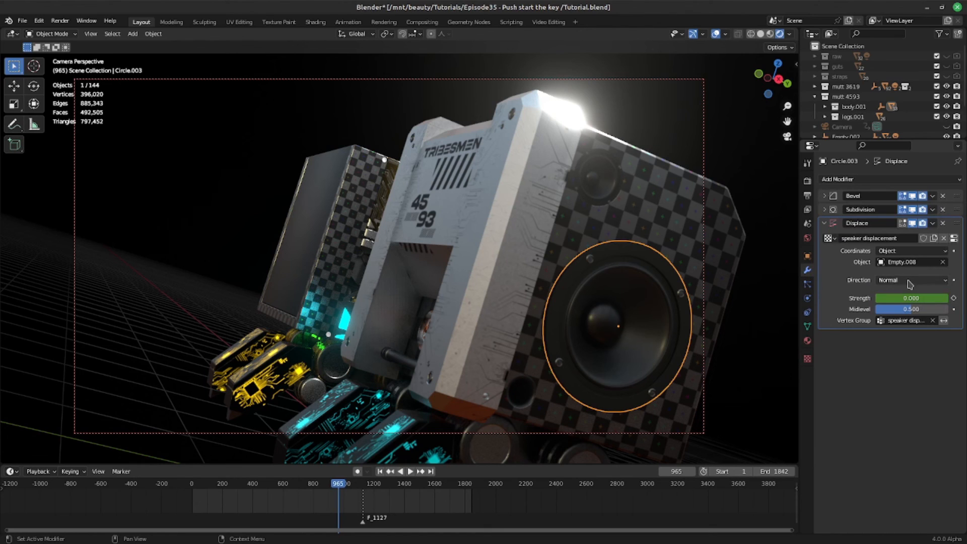
Preview the cone motion and set the Displace modifier Direction to RGB to XYZ
{"action": "left_click", "coordinate": [911, 280]}
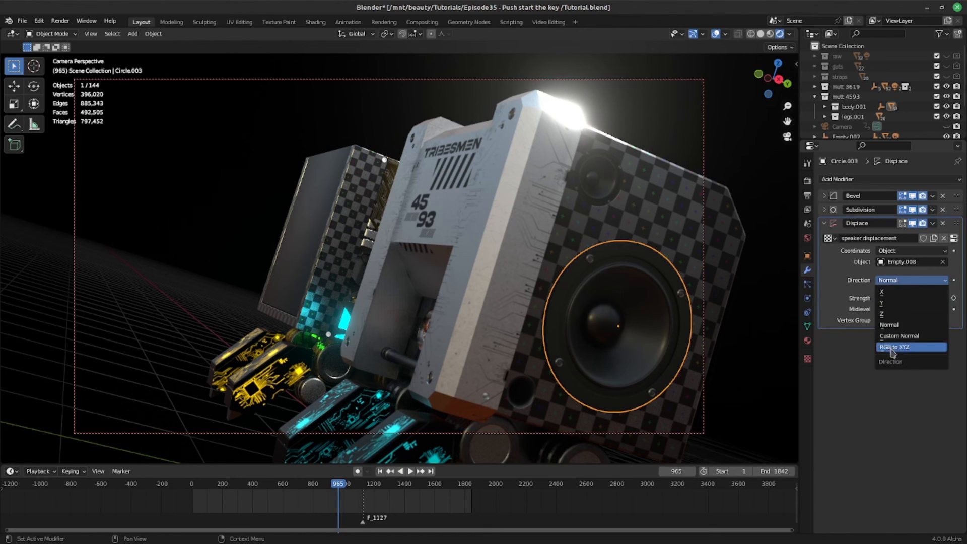
{"action": "mouse_move", "coordinate": [907, 348]}
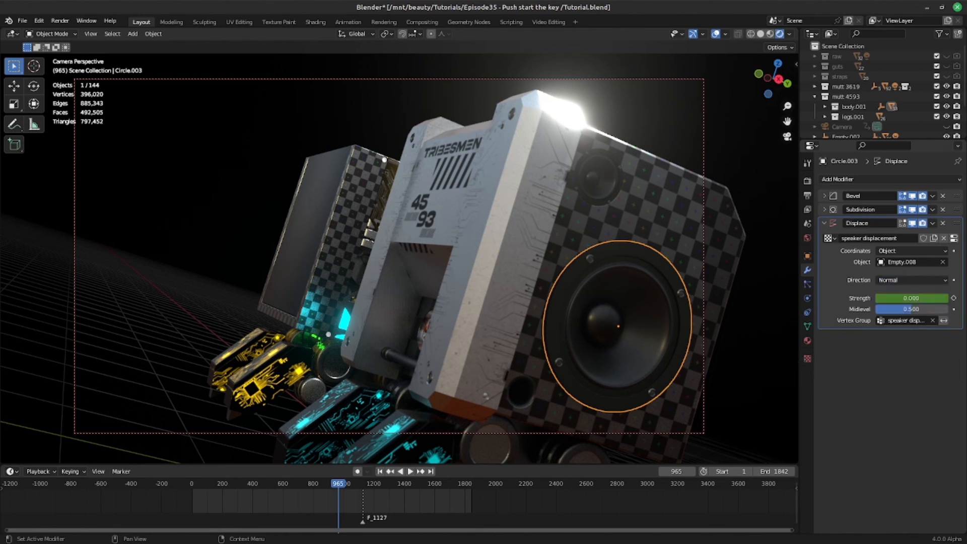
{"action": "left_click", "coordinate": [415, 472]}
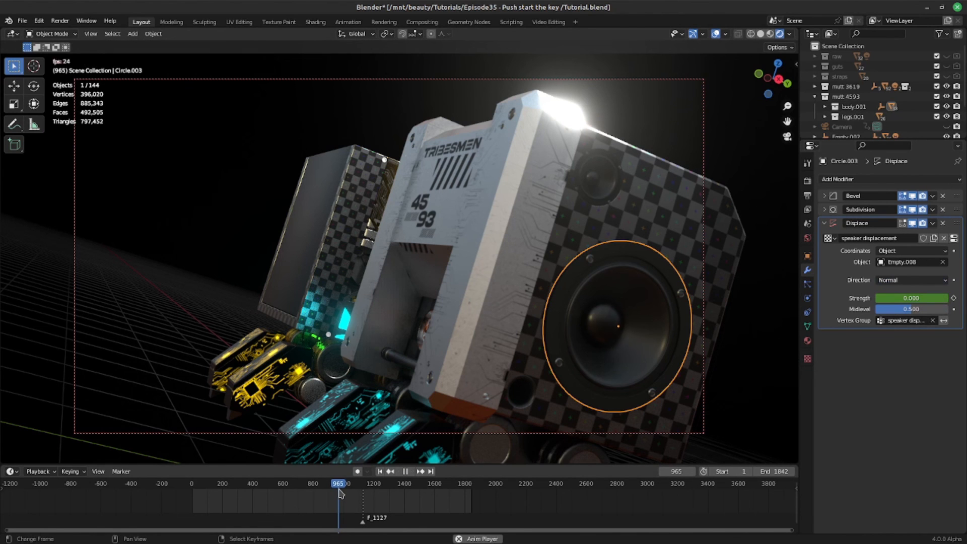
{"action": "left_click", "coordinate": [340, 497]}
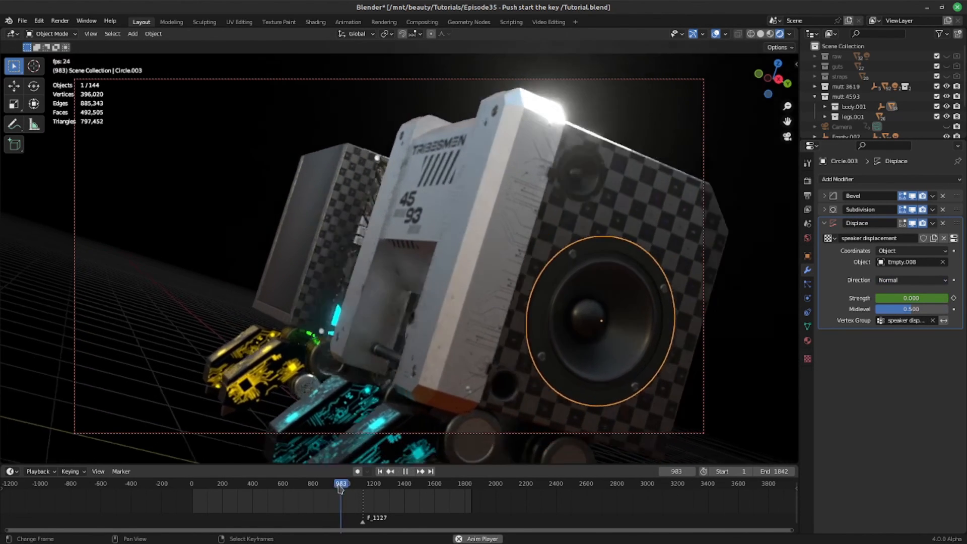
{"action": "left_click_drag", "start_coordinate": [341, 483], "coordinate": [326, 483]}
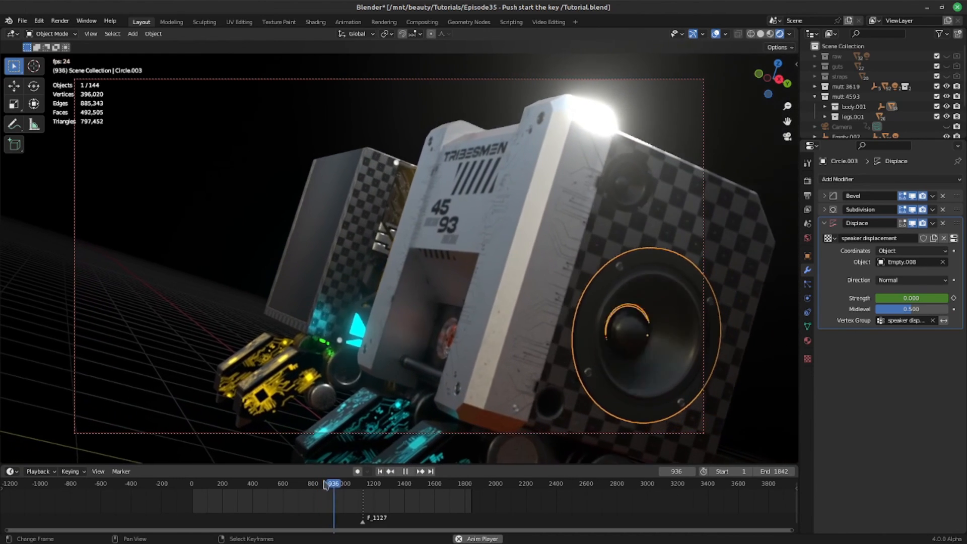
{"action": "left_click", "coordinate": [911, 280]}
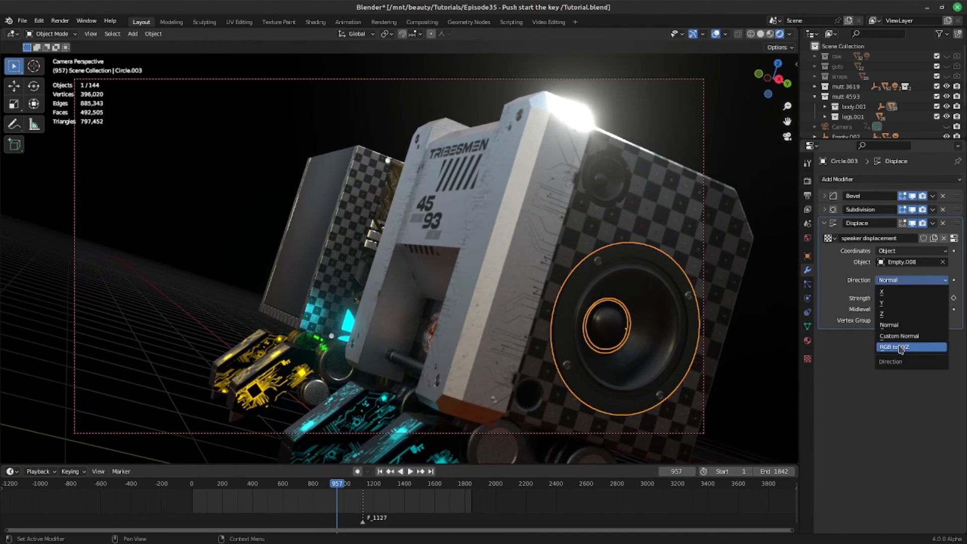
{"action": "left_click", "coordinate": [899, 346]}
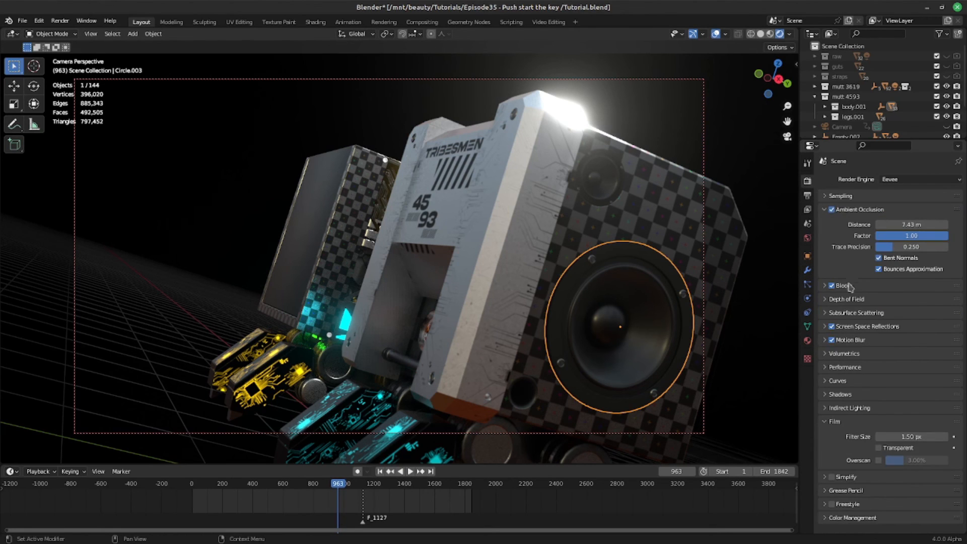
Enable Eevee motion blur with Center on Frame position, shutter 0.50 and max blur 32 px
{"action": "left_click", "coordinate": [826, 340]}
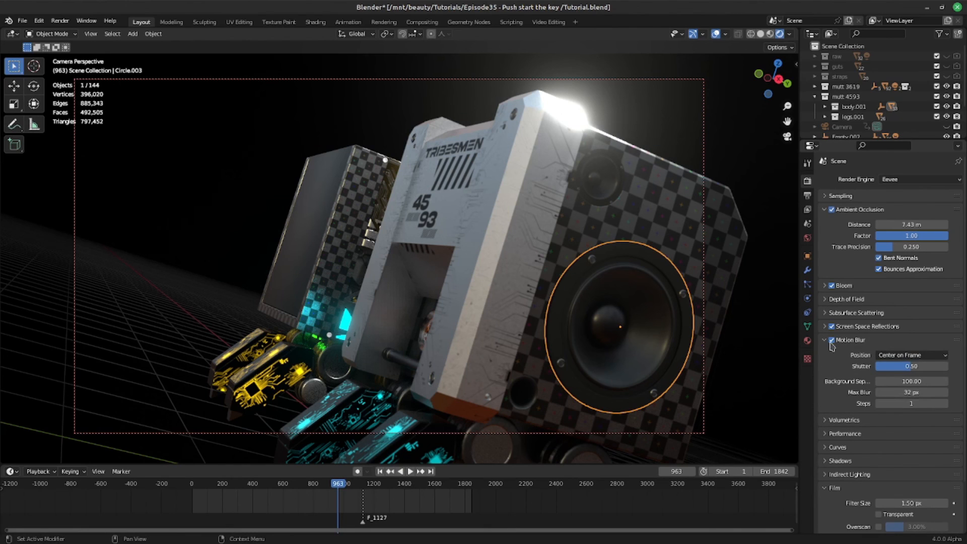
{"action": "mouse_move", "coordinate": [829, 341]}
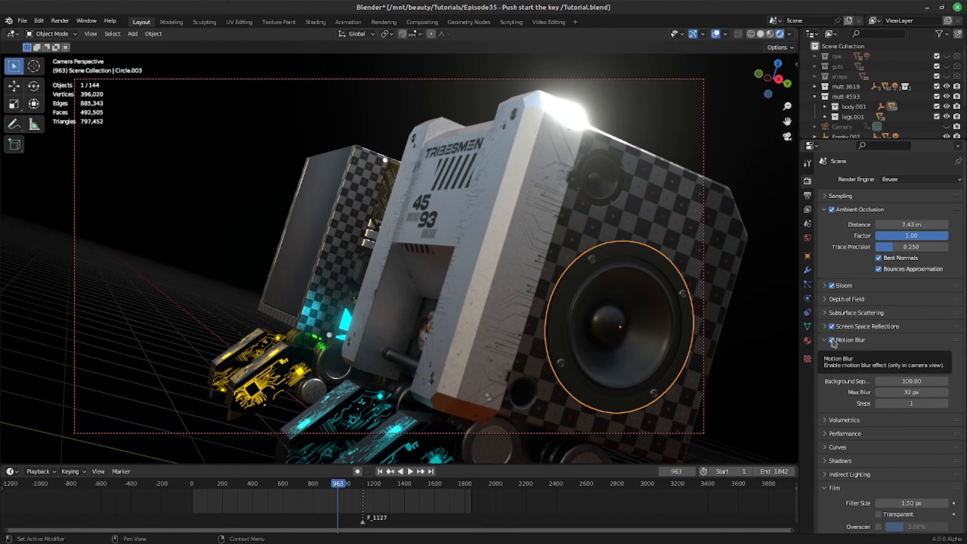